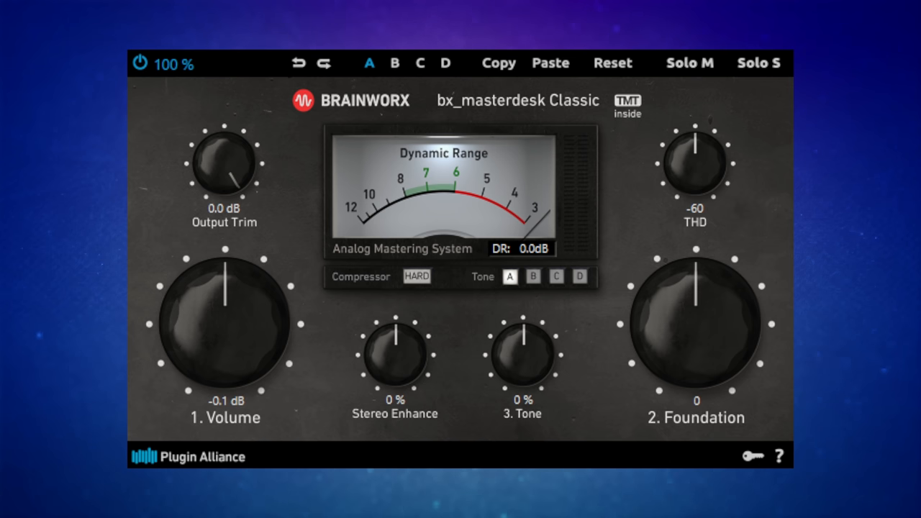
pyautogui.moveTo(338, 314)
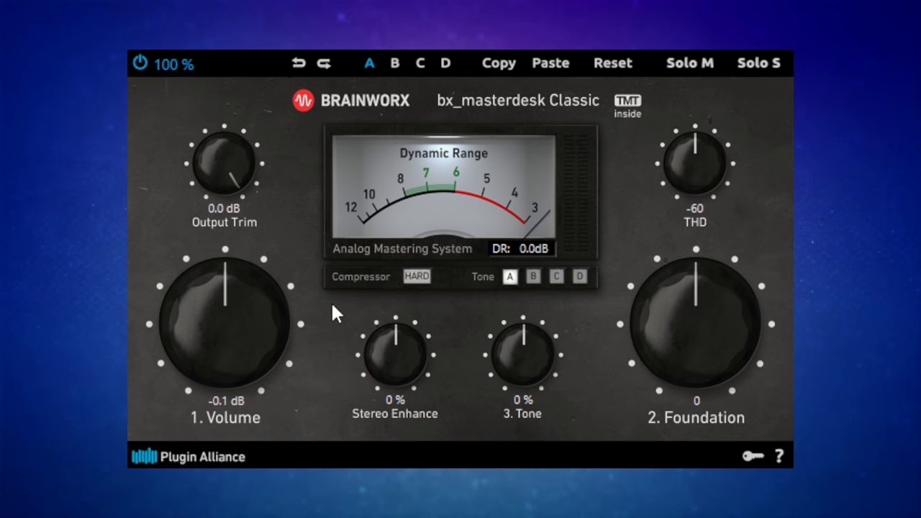
pyautogui.moveTo(334, 354)
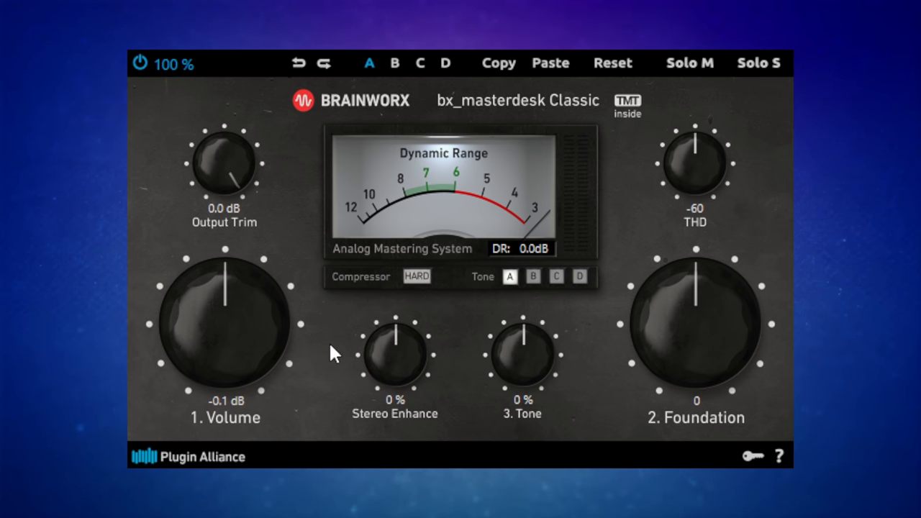
pyautogui.moveTo(325, 368)
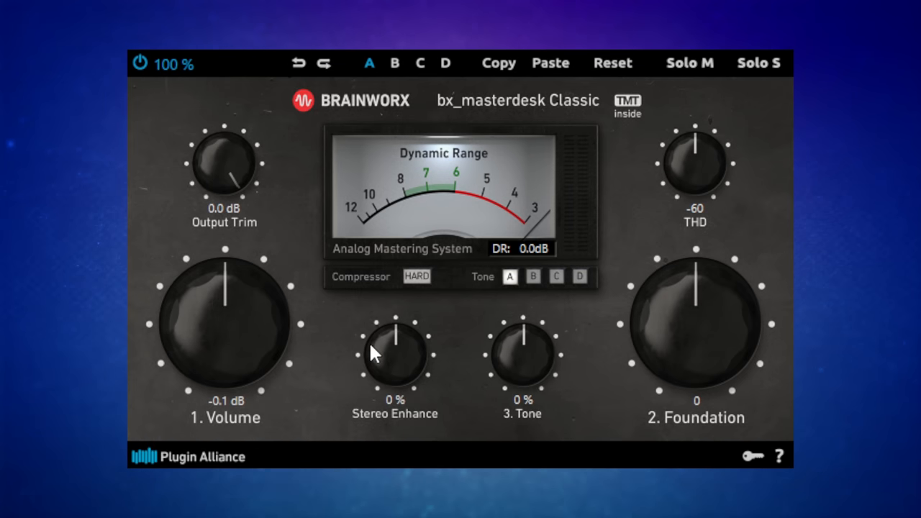
pyautogui.moveTo(232, 343)
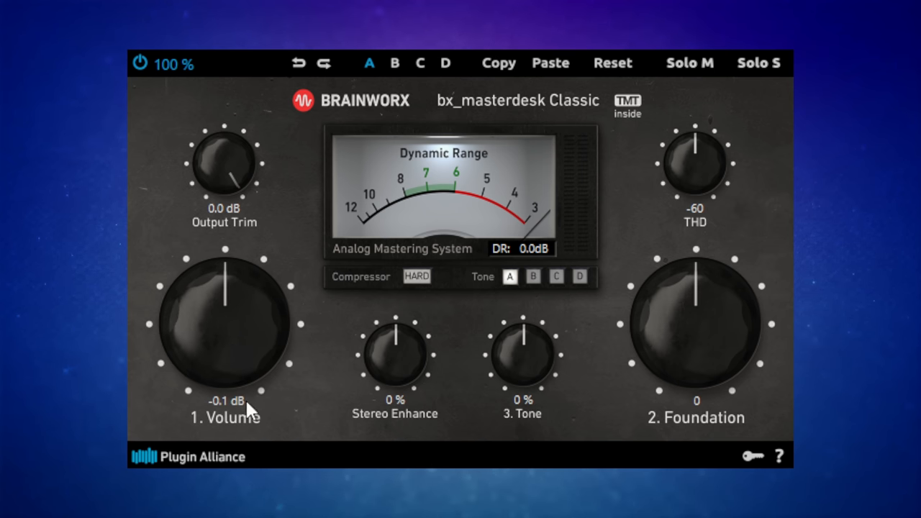
pyautogui.moveTo(237, 339)
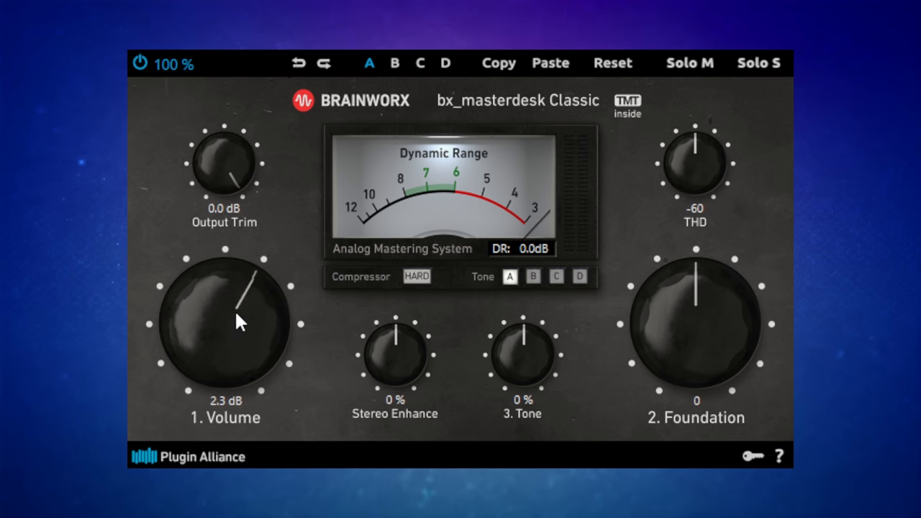
# - With Volume near 0 dB, raise Foundation from 0 up toward 18, dropping the DR reading to 7.8 dB
pyautogui.moveTo(242, 320); pyautogui.dragTo(225, 281)
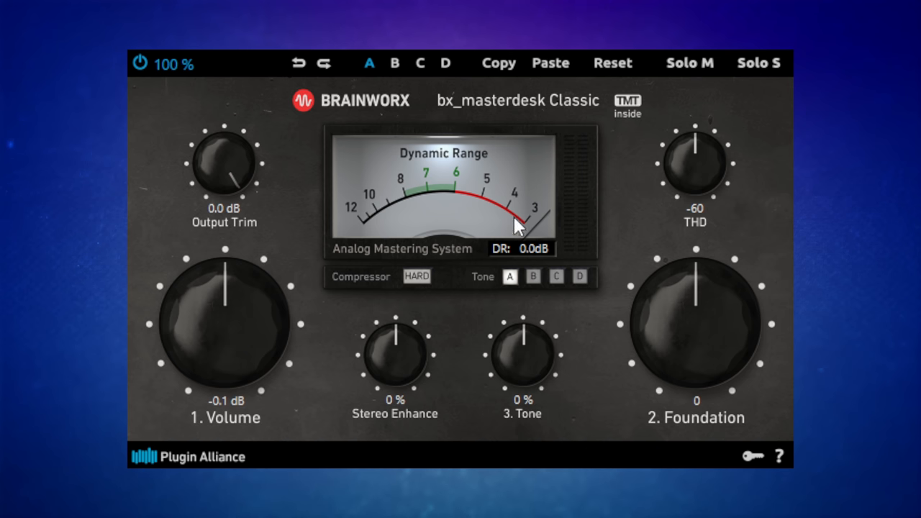
pyautogui.moveTo(389, 202)
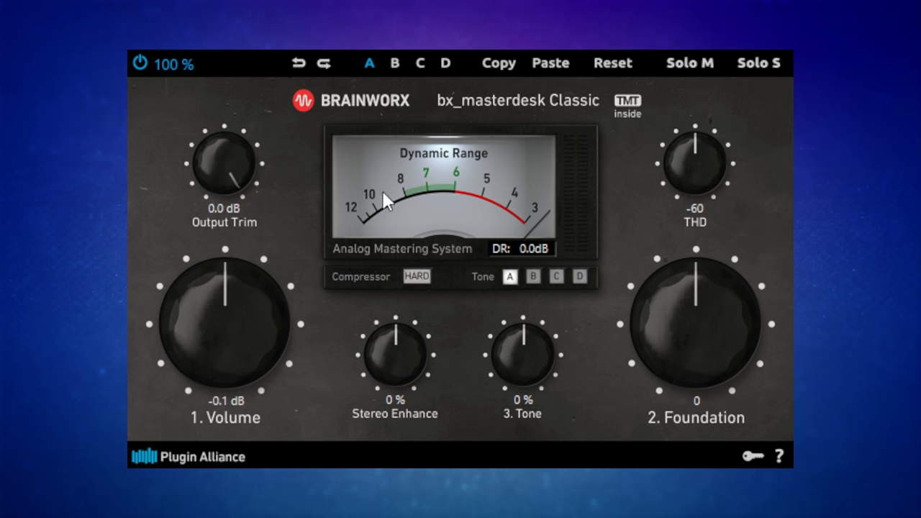
pyautogui.moveTo(420, 195)
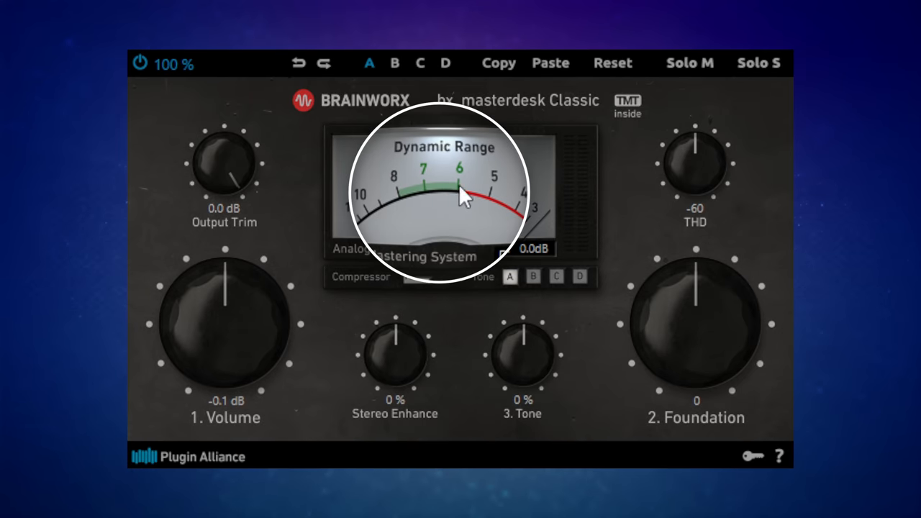
pyautogui.moveTo(414, 201)
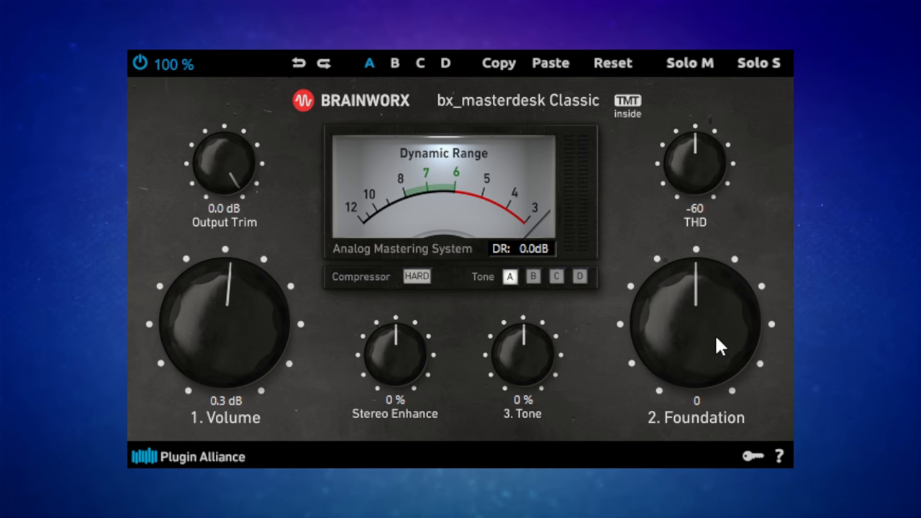
pyautogui.moveTo(717, 343); pyautogui.dragTo(703, 331)
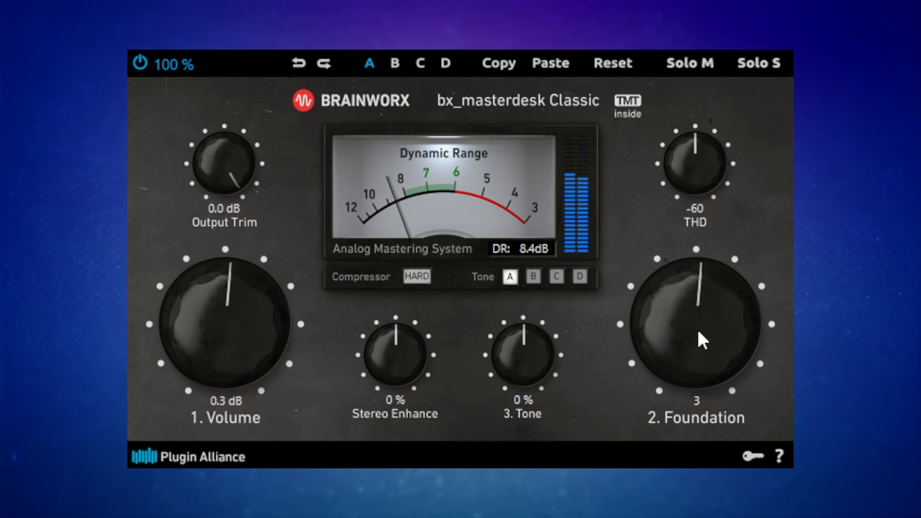
pyautogui.moveTo(694, 345); pyautogui.dragTo(705, 316)
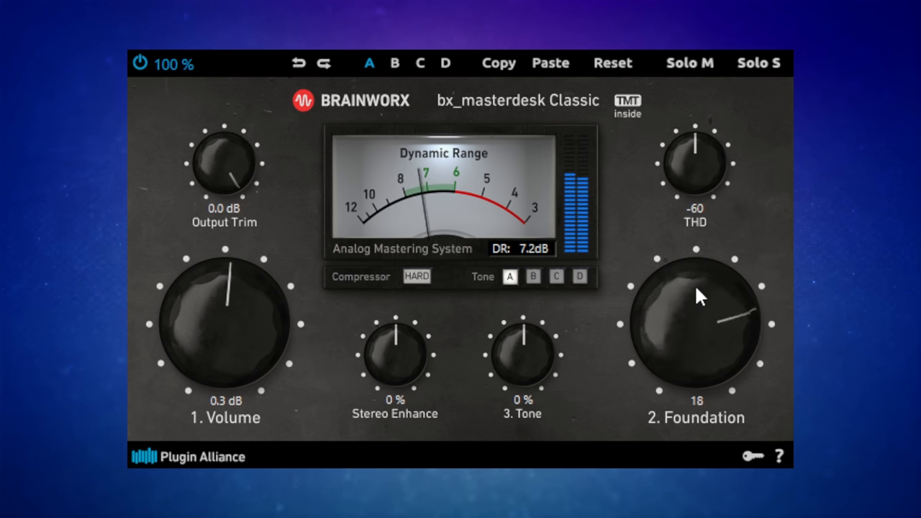
pyautogui.moveTo(702, 298); pyautogui.dragTo(702, 320)
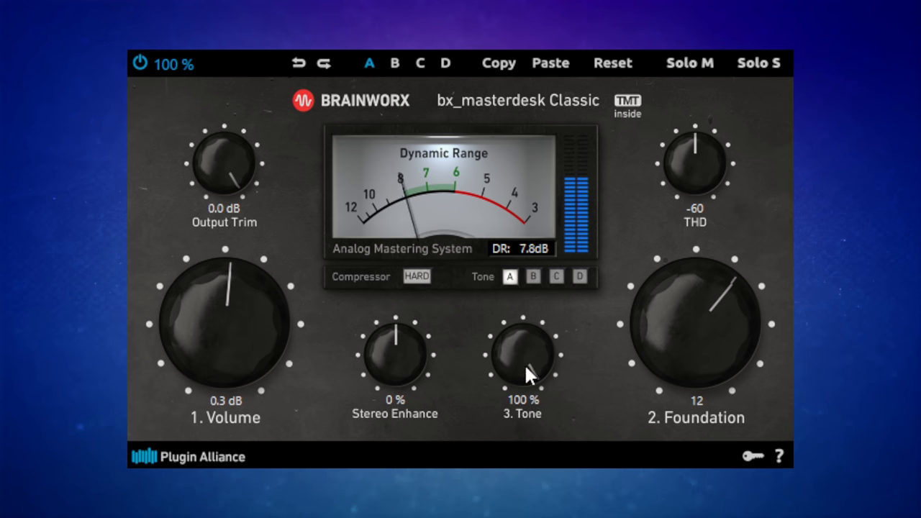
# - Bring the Tone knob down from 100% to 54%
pyautogui.moveTo(524, 357); pyautogui.dragTo(525, 400)
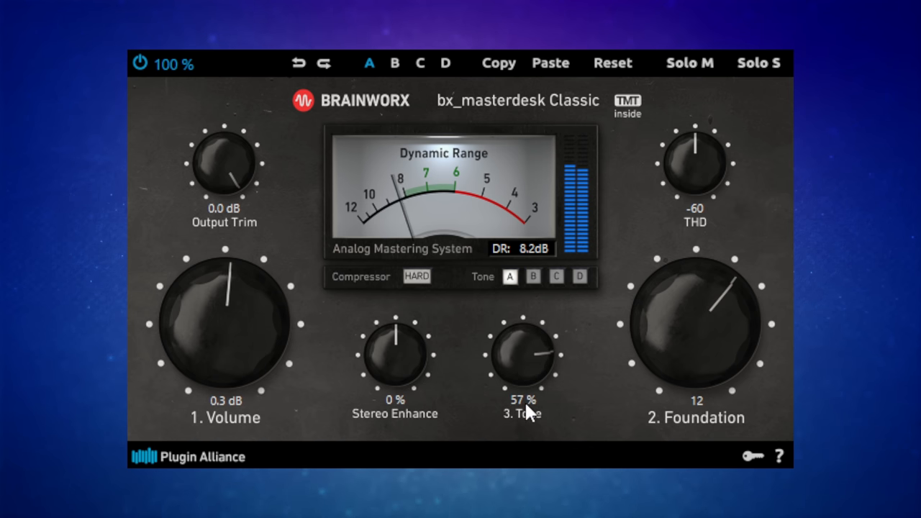
pyautogui.moveTo(521, 353); pyautogui.dragTo(535, 360)
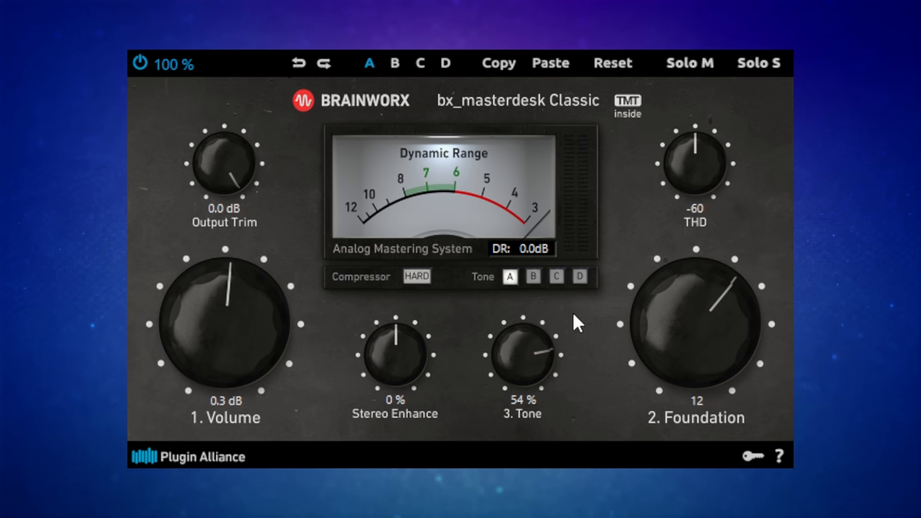
pyautogui.moveTo(535, 296)
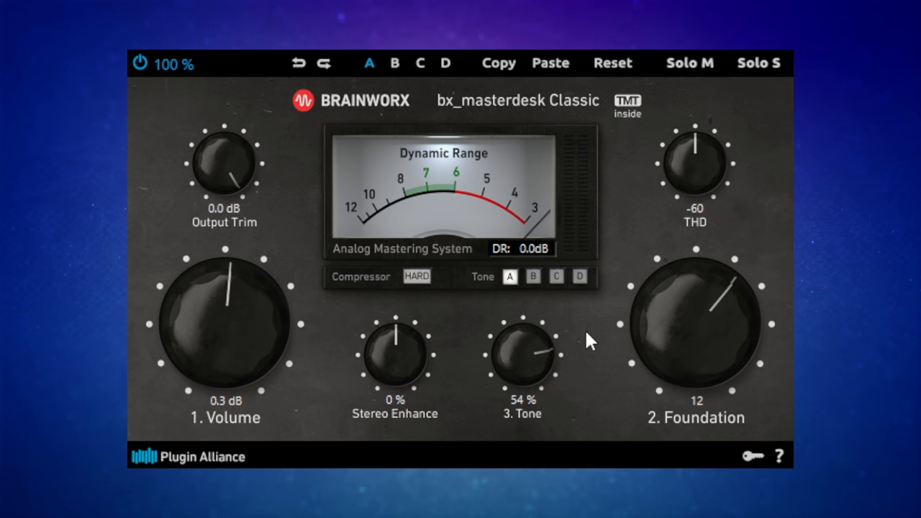
pyautogui.moveTo(593, 346)
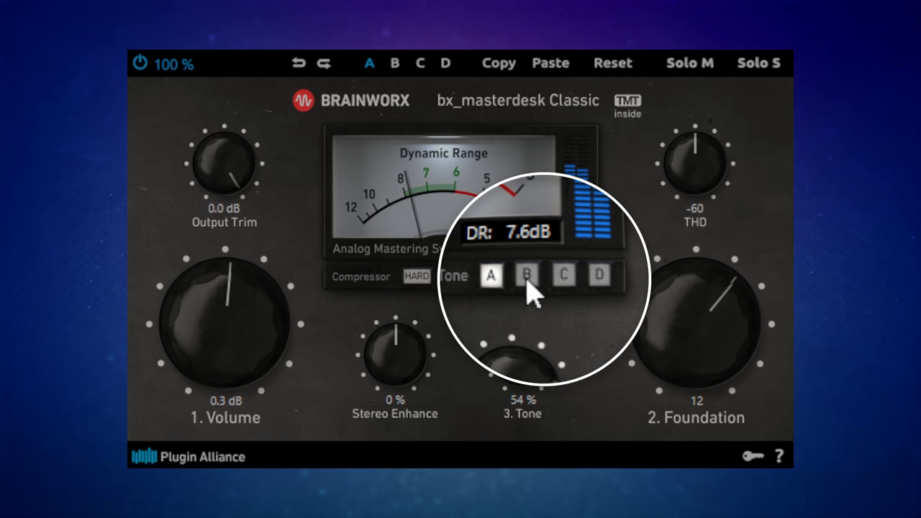
# - Audition tone voicings B and C, then settle on voicing D
pyautogui.click(527, 277)
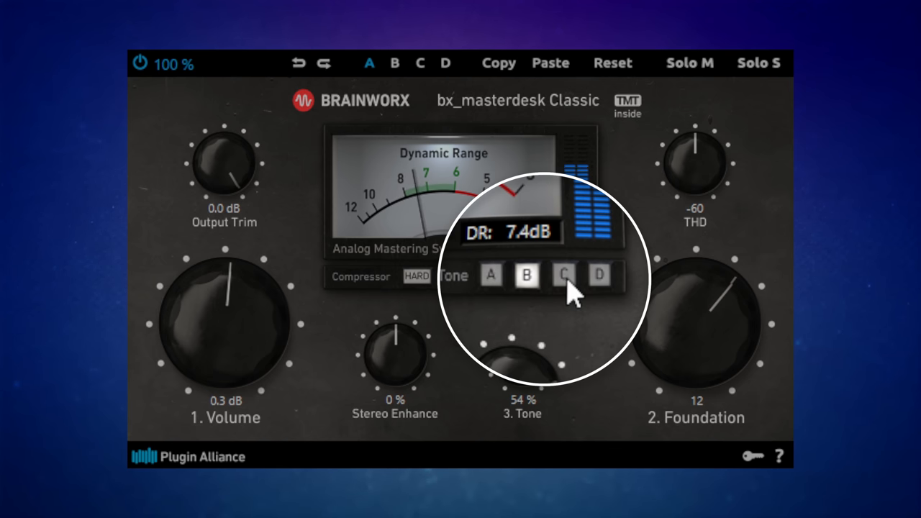
pyautogui.click(564, 276)
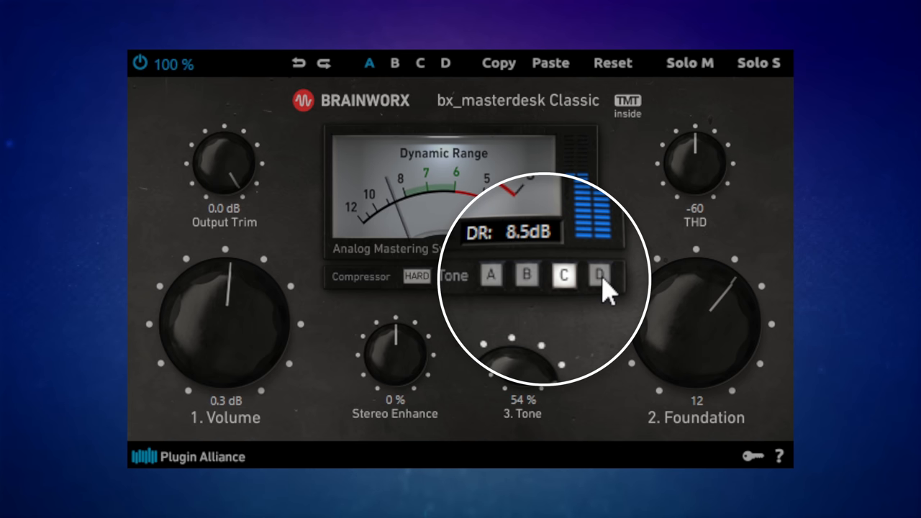
pyautogui.click(578, 277)
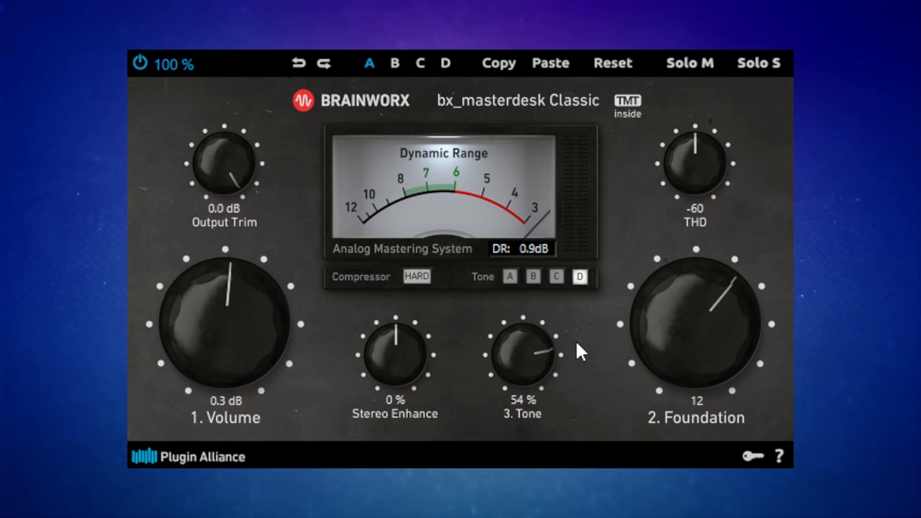
pyautogui.moveTo(607, 388)
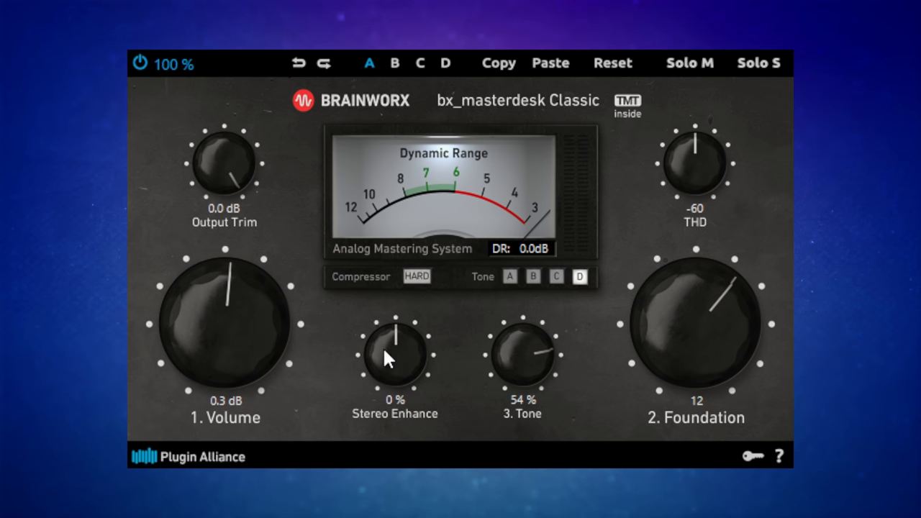
pyautogui.moveTo(408, 377)
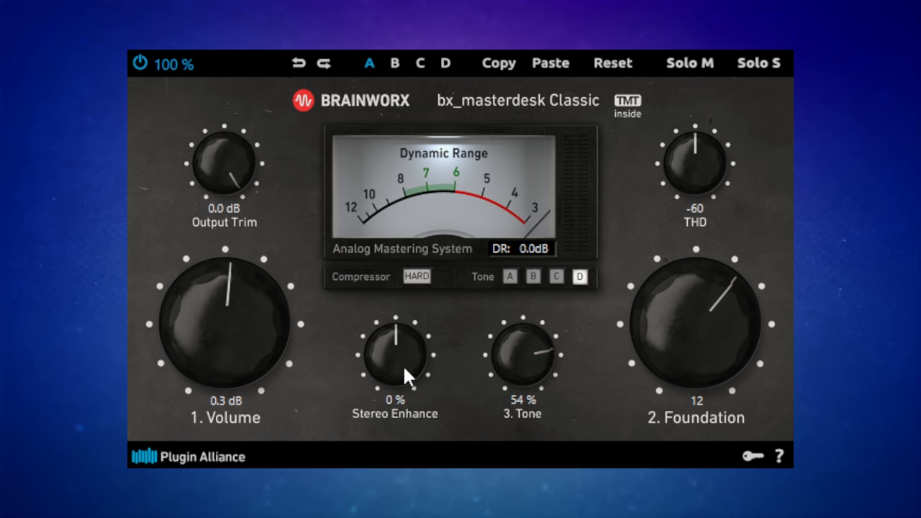
pyautogui.moveTo(396, 362)
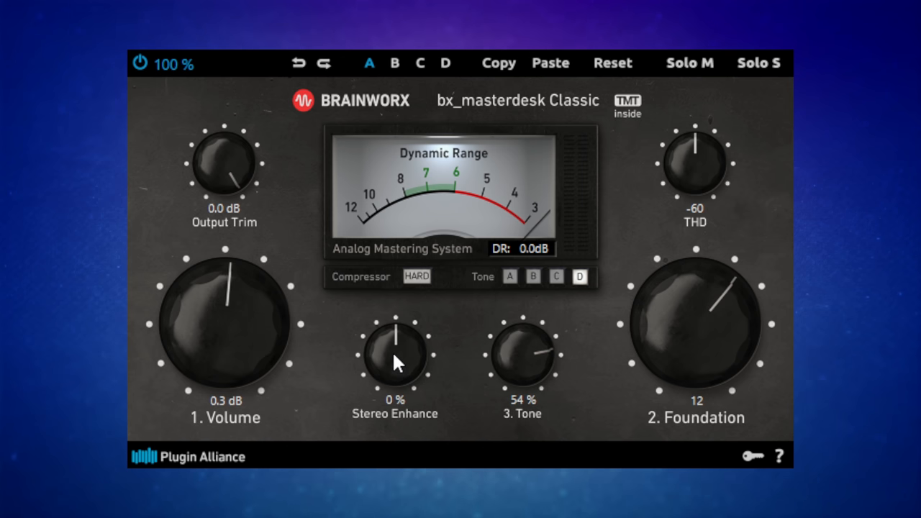
pyautogui.moveTo(400, 366)
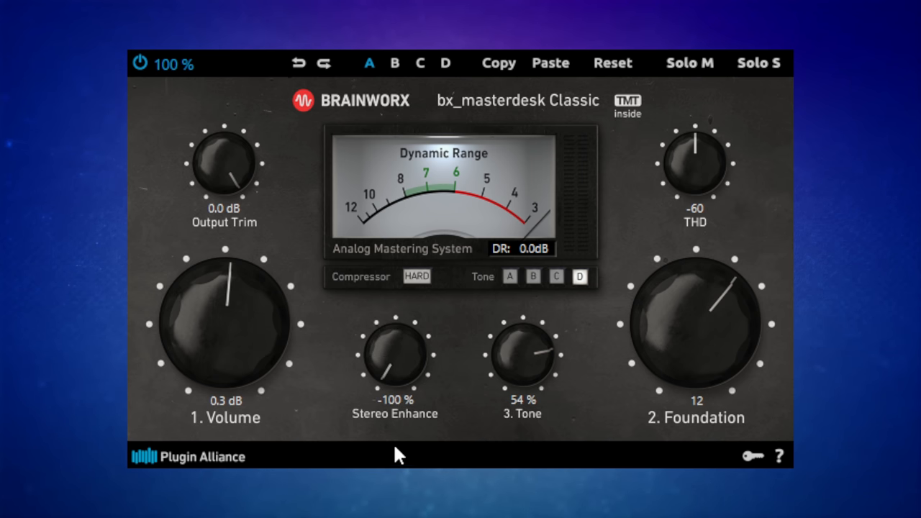
# - Sweep Stereo Enhance between 0% and 100% and settle it at 68%
pyautogui.moveTo(394, 353); pyautogui.dragTo(394, 331)
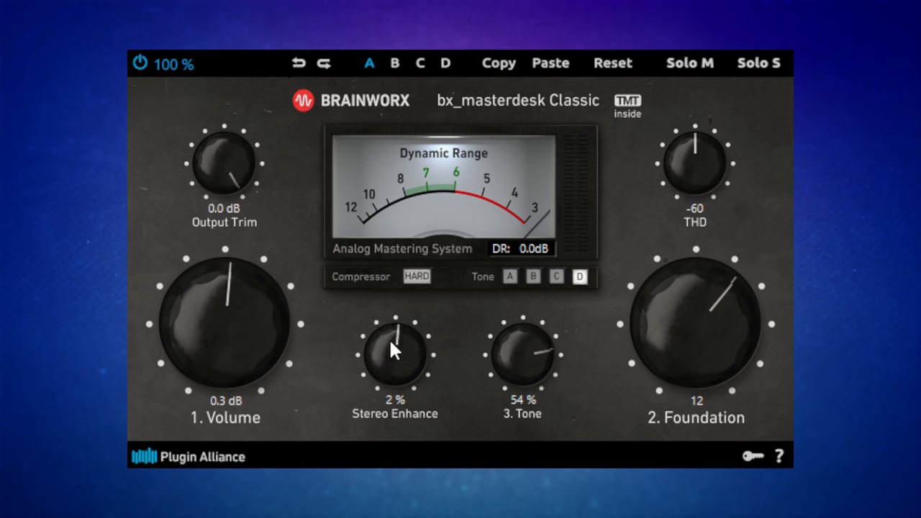
pyautogui.moveTo(394, 352); pyautogui.dragTo(401, 362)
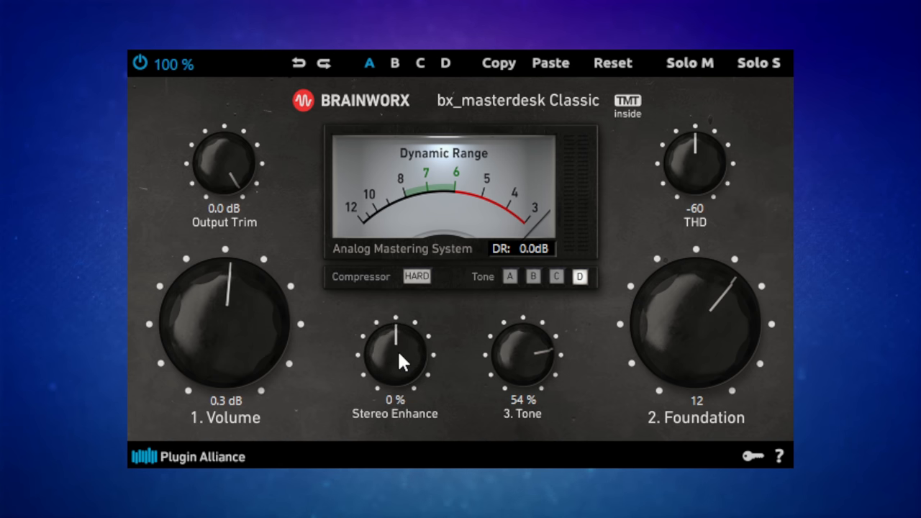
pyautogui.moveTo(395, 353); pyautogui.dragTo(400, 367)
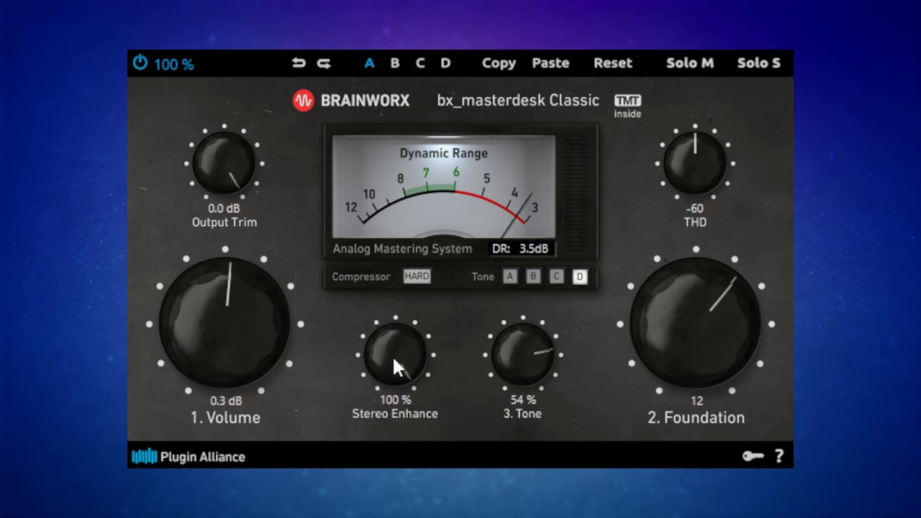
pyautogui.moveTo(394, 360); pyautogui.dragTo(394, 374)
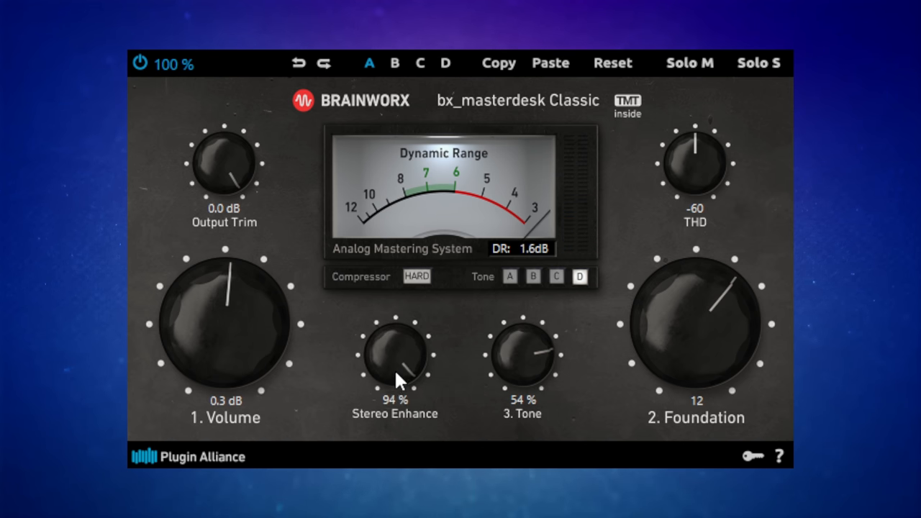
pyautogui.moveTo(395, 381); pyautogui.dragTo(401, 350)
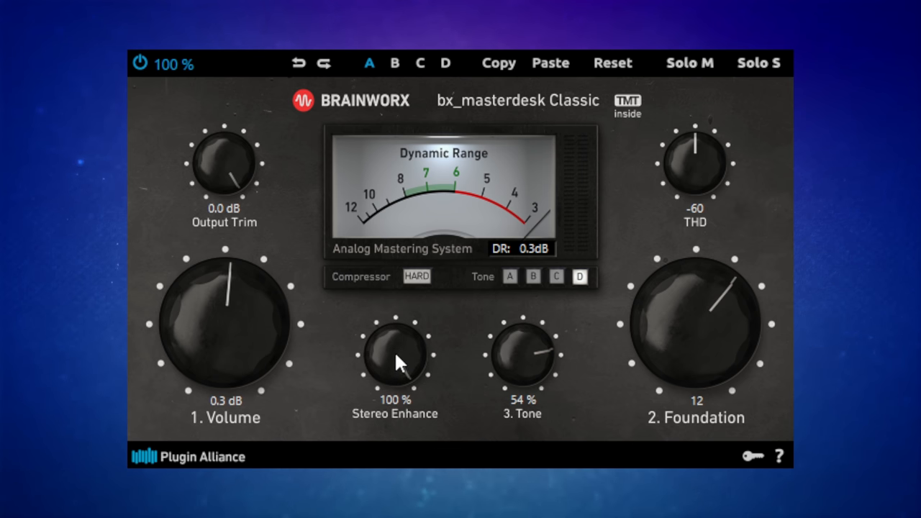
pyautogui.moveTo(394, 357); pyautogui.dragTo(402, 385)
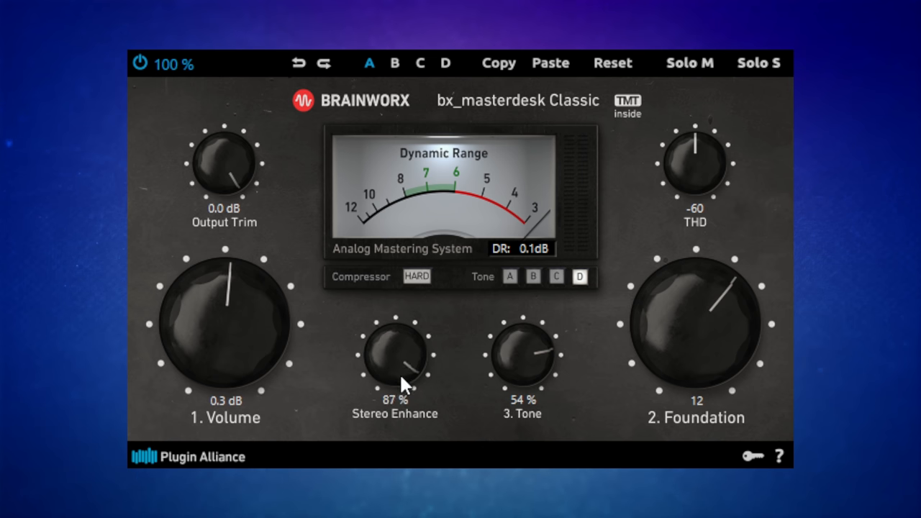
pyautogui.moveTo(395, 353); pyautogui.dragTo(403, 367)
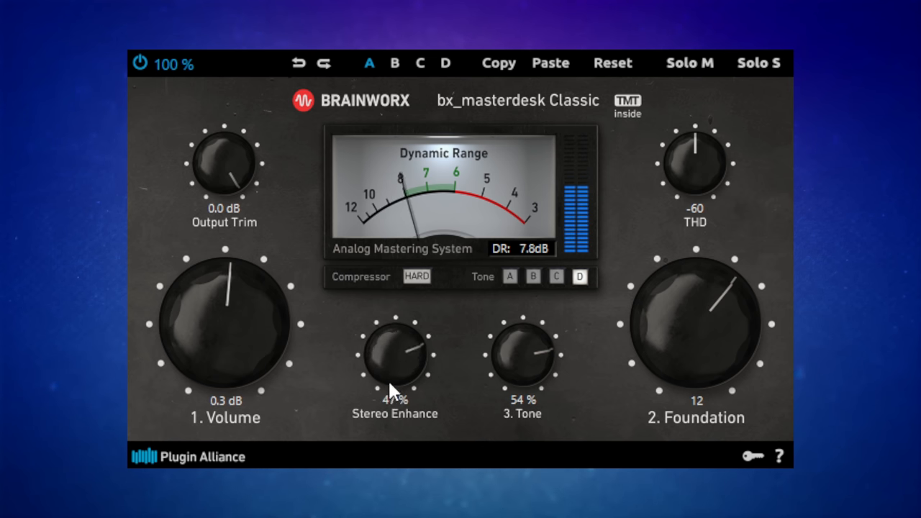
pyautogui.moveTo(394, 352); pyautogui.dragTo(403, 338)
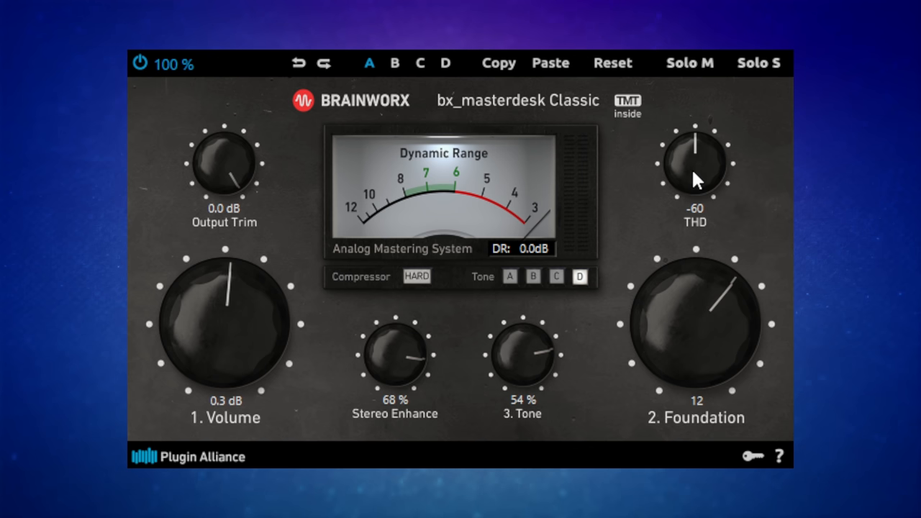
pyautogui.moveTo(699, 180)
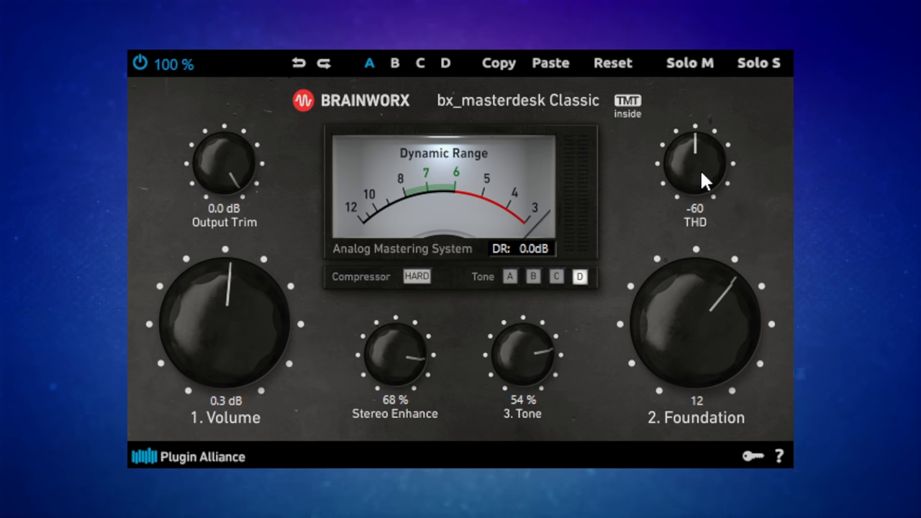
pyautogui.moveTo(708, 176)
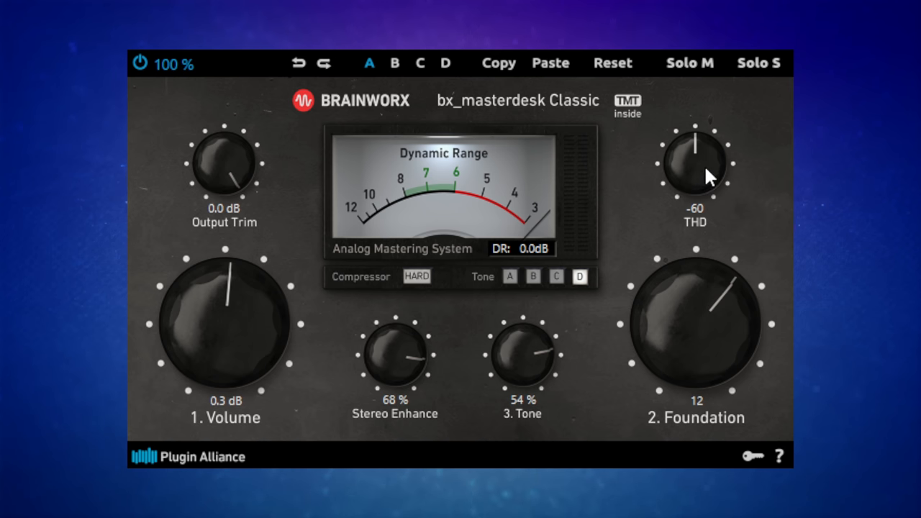
pyautogui.moveTo(704, 171)
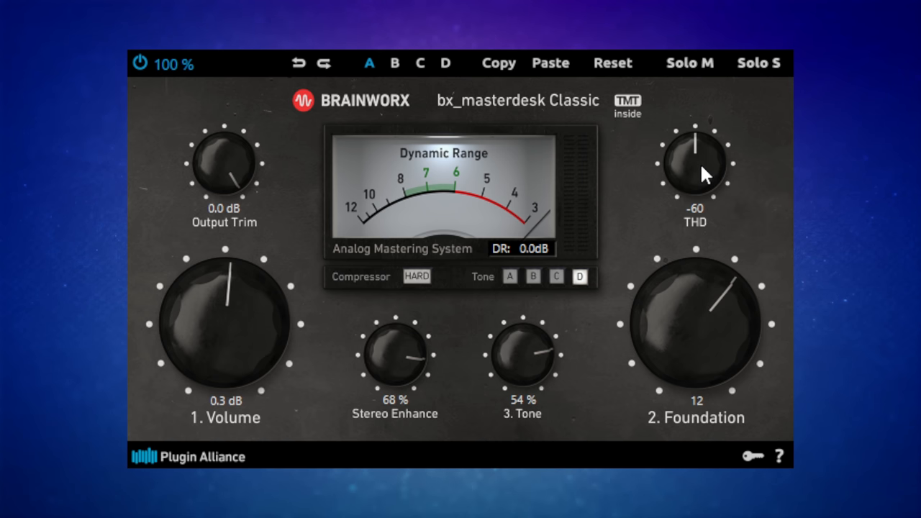
# - Turn THD up from -60 to -43
pyautogui.moveTo(694, 161); pyautogui.dragTo(704, 196)
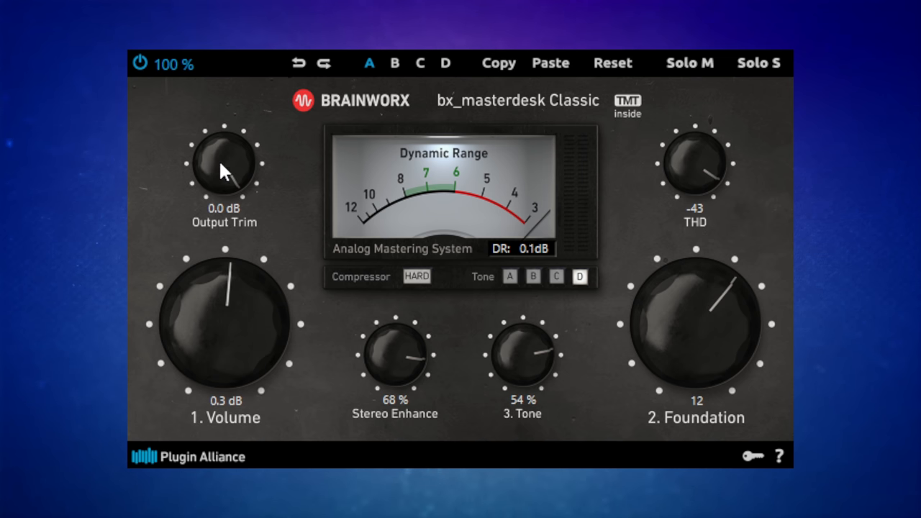
pyautogui.moveTo(252, 204)
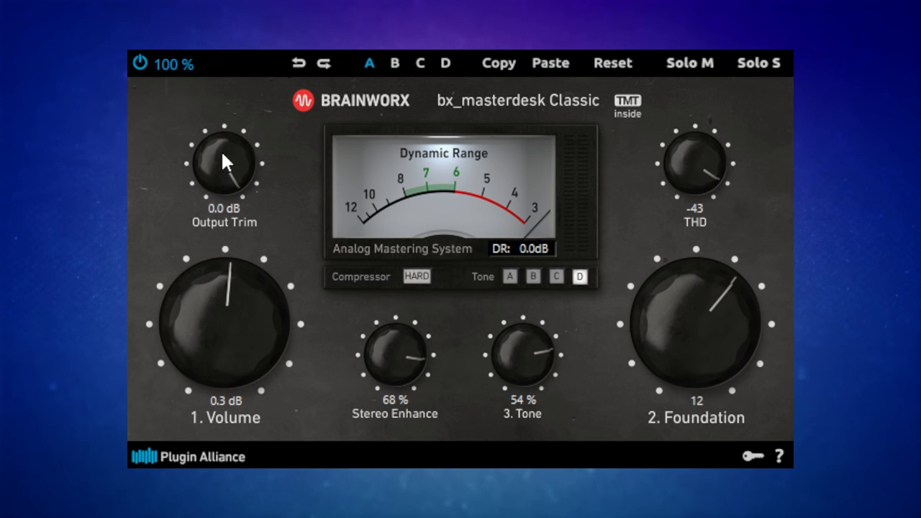
pyautogui.moveTo(277, 228)
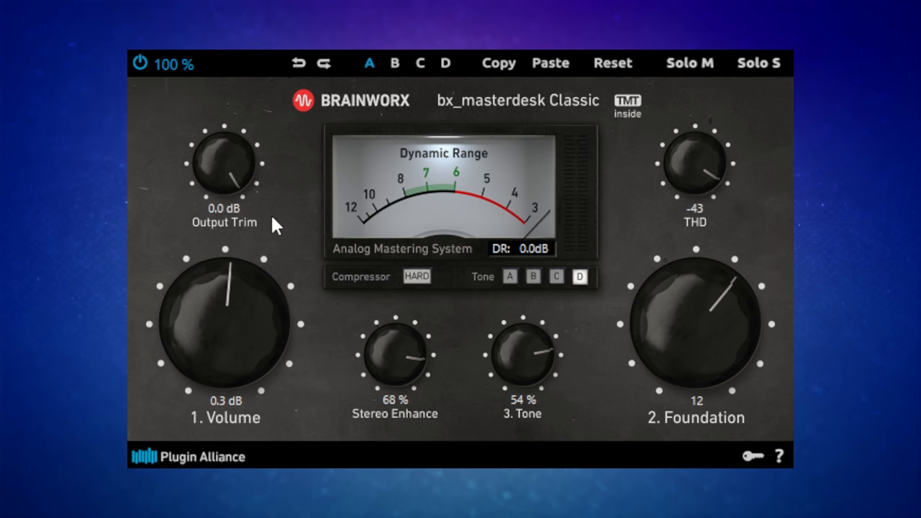
pyautogui.moveTo(261, 216)
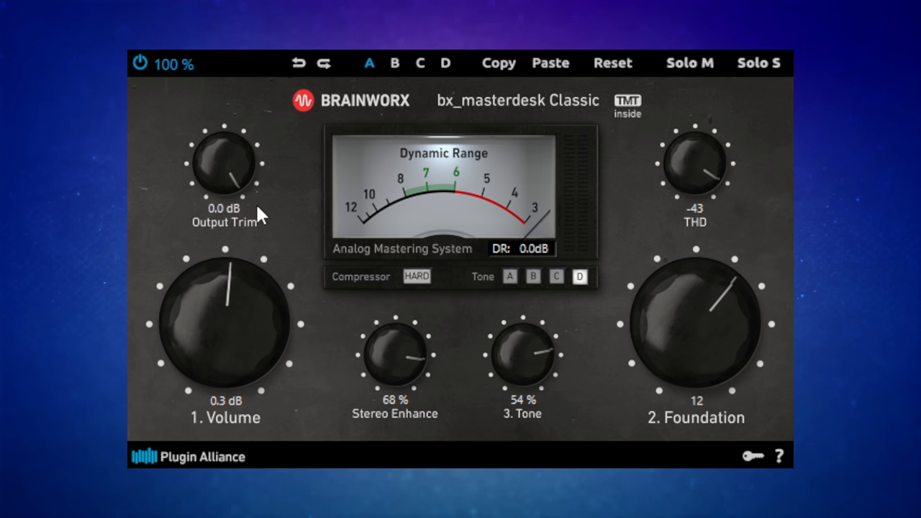
pyautogui.moveTo(229, 178)
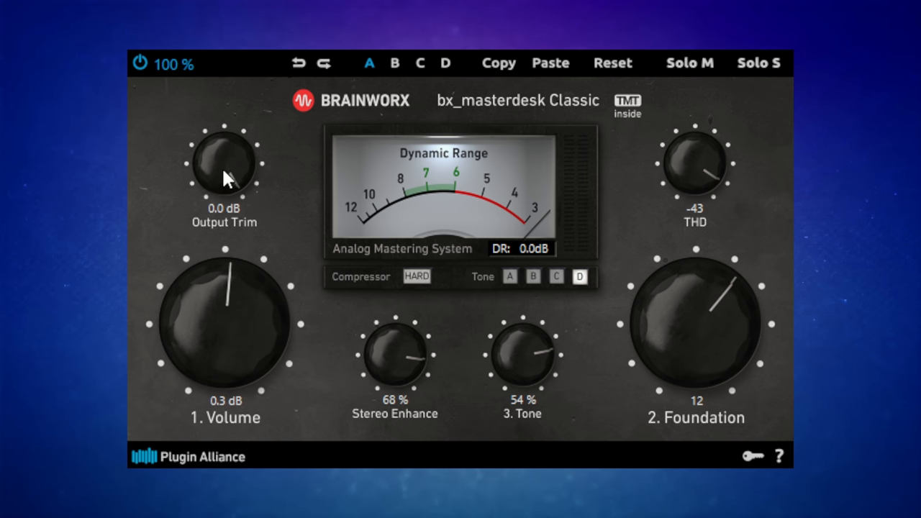
pyautogui.moveTo(229, 223)
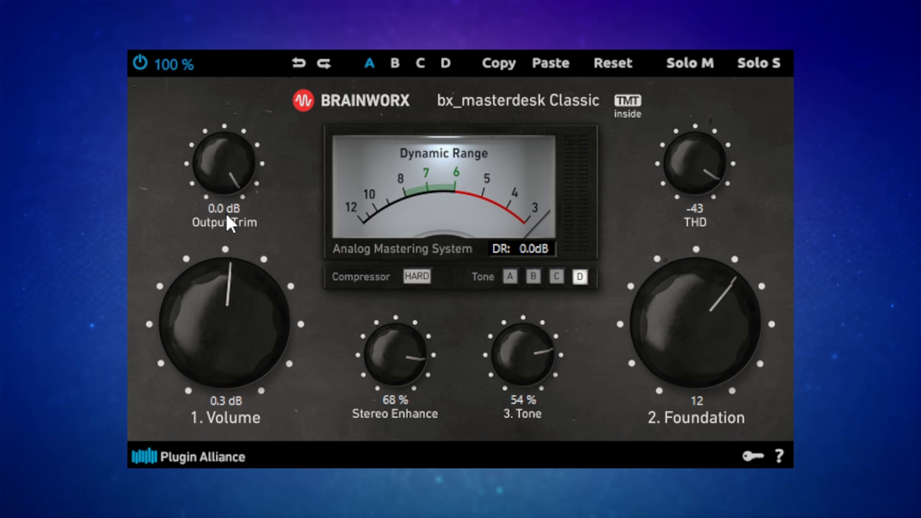
pyautogui.moveTo(228, 165)
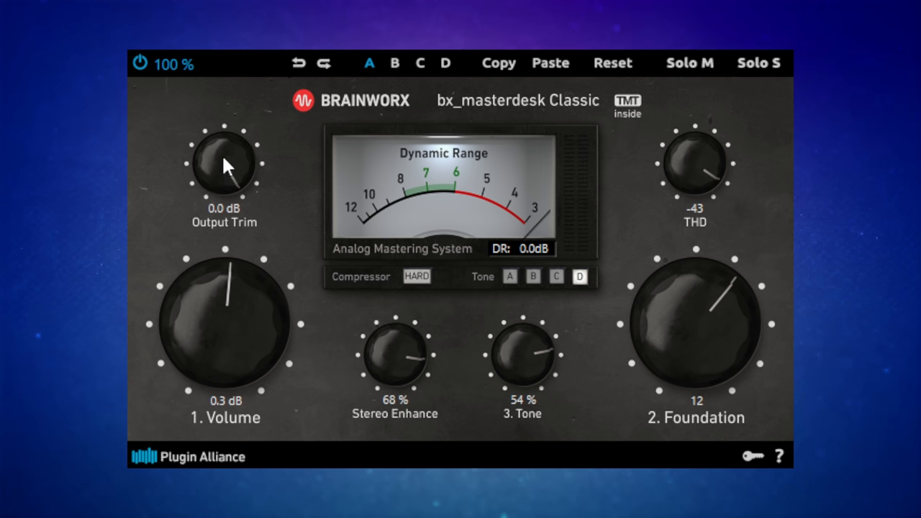
pyautogui.moveTo(171, 114)
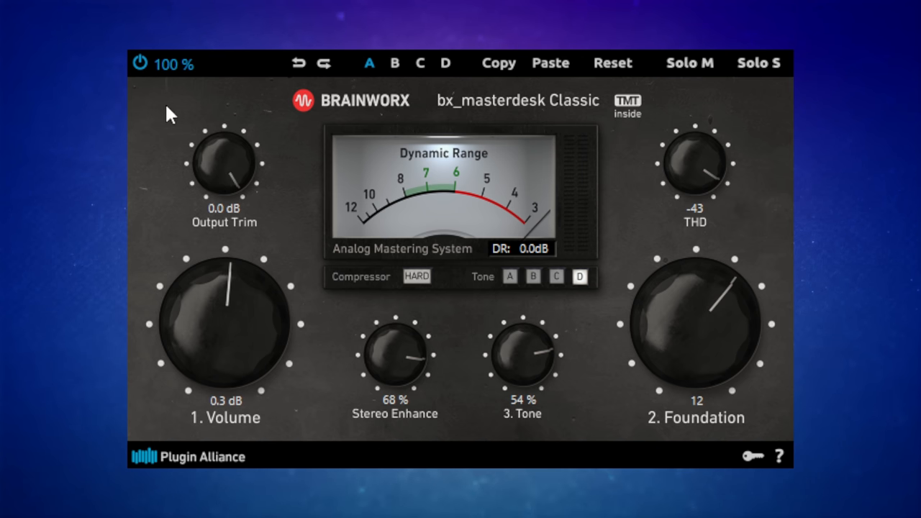
pyautogui.moveTo(233, 189)
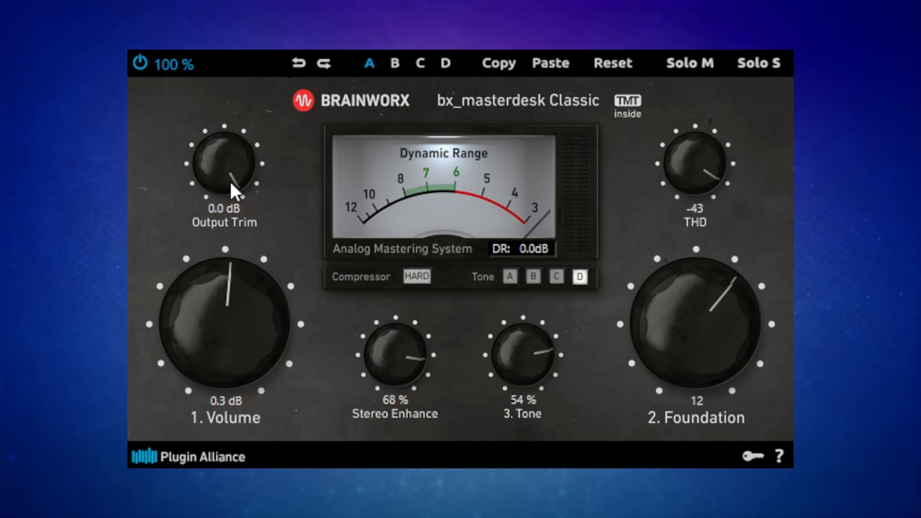
pyautogui.moveTo(229, 185)
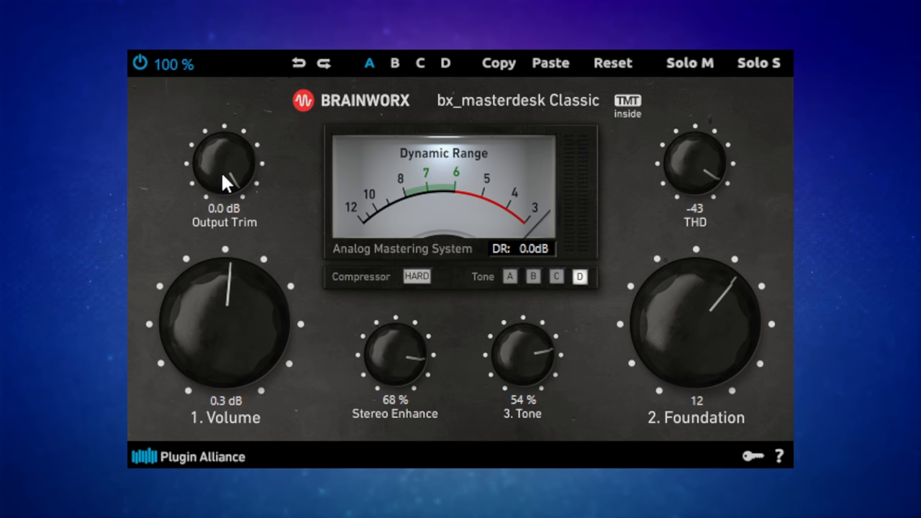
pyautogui.moveTo(228, 184)
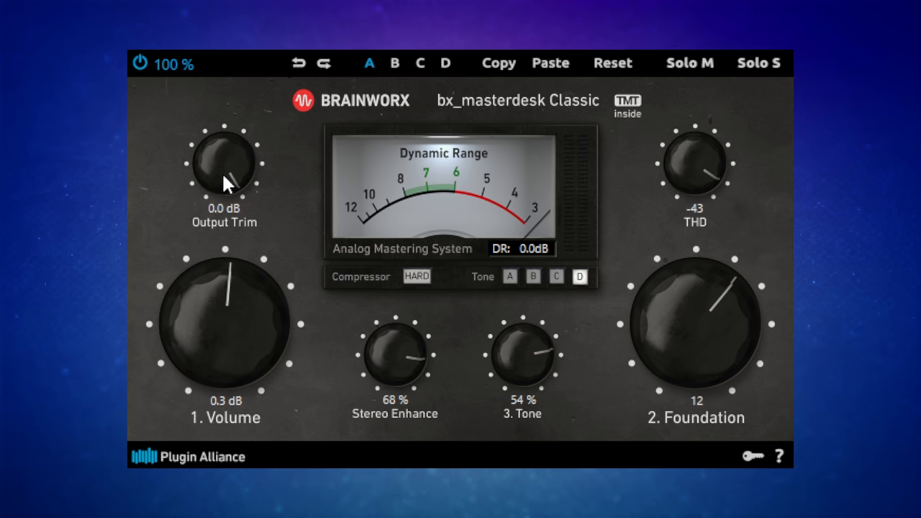
# - Lower Output Trim from 0.0 dB to -0.3 dB
pyautogui.moveTo(224, 165); pyautogui.dragTo(224, 187)
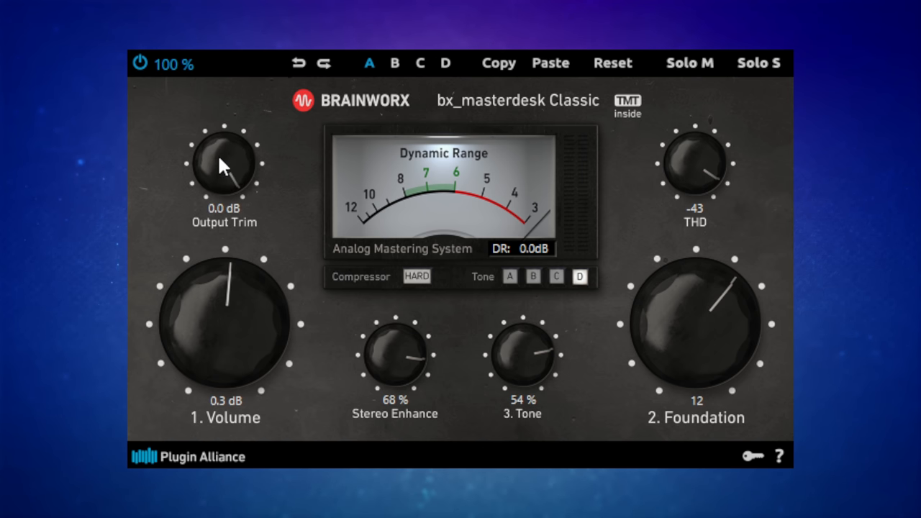
pyautogui.moveTo(224, 162); pyautogui.dragTo(225, 184)
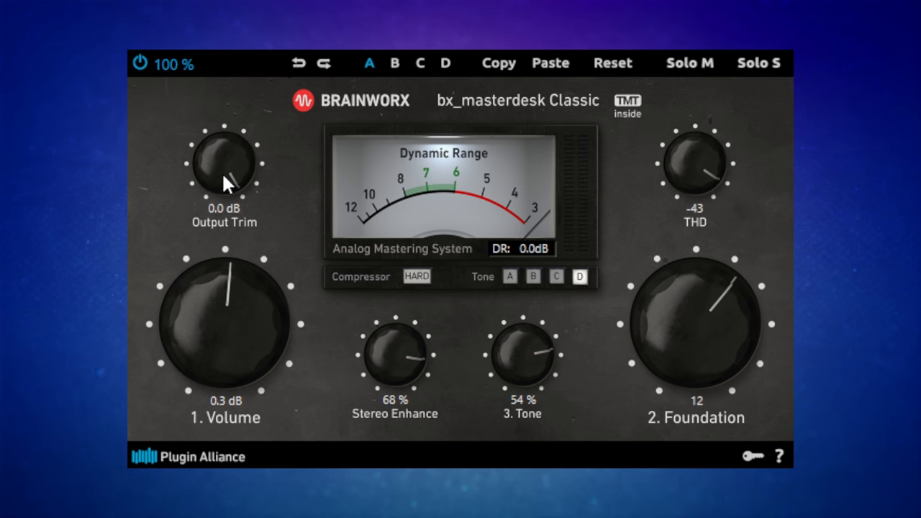
pyautogui.moveTo(225, 166); pyautogui.dragTo(229, 180)
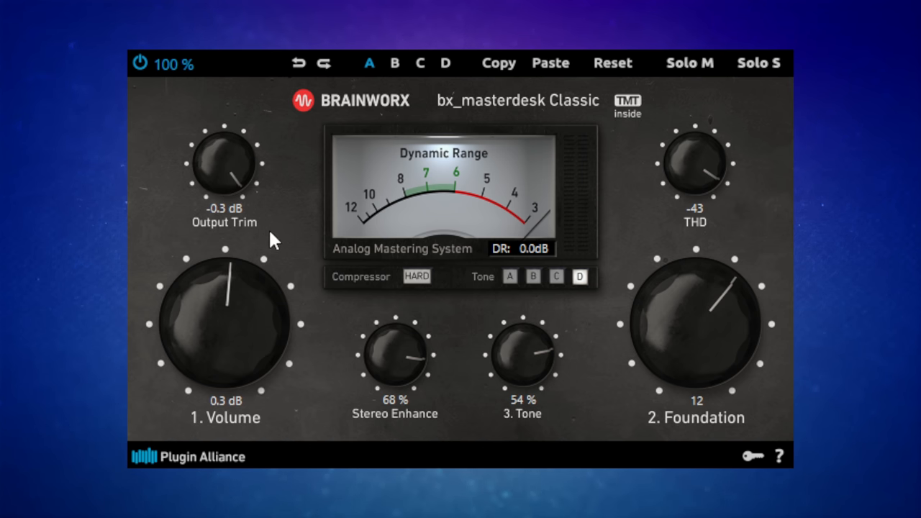
pyautogui.moveTo(285, 219)
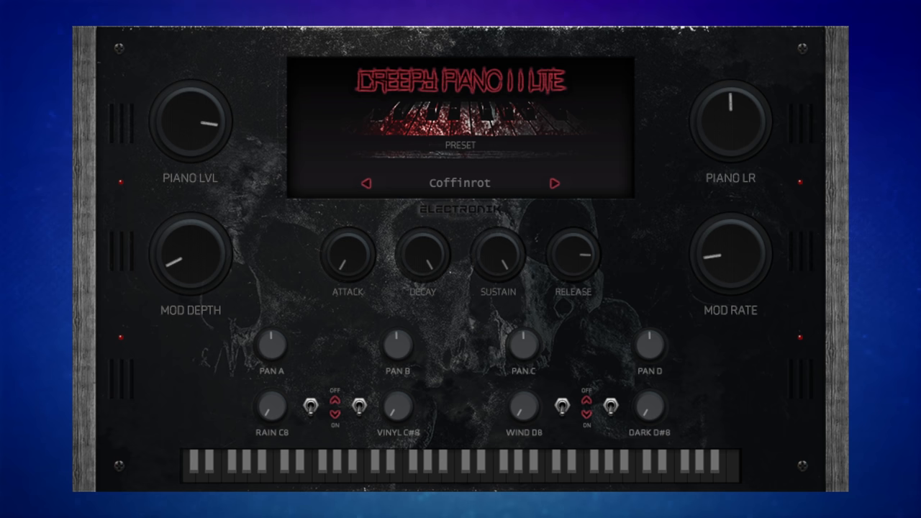
pyautogui.moveTo(473, 213)
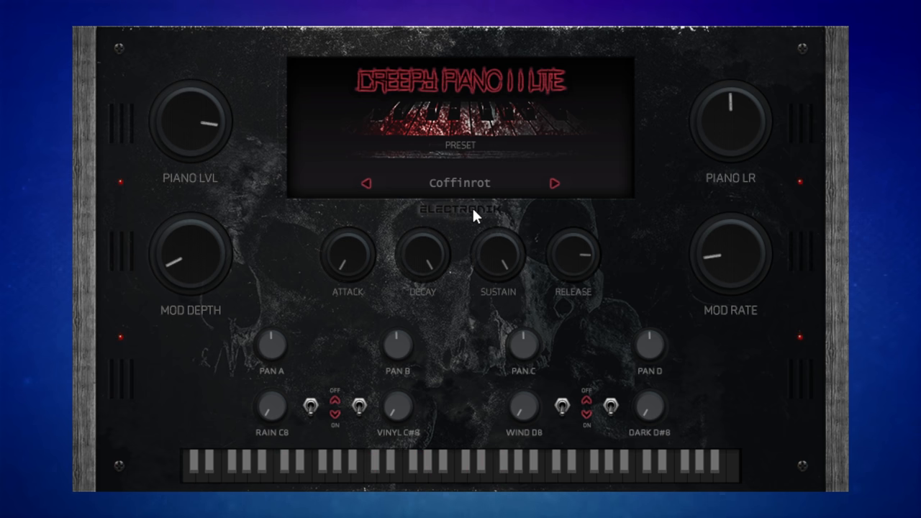
pyautogui.moveTo(474, 216)
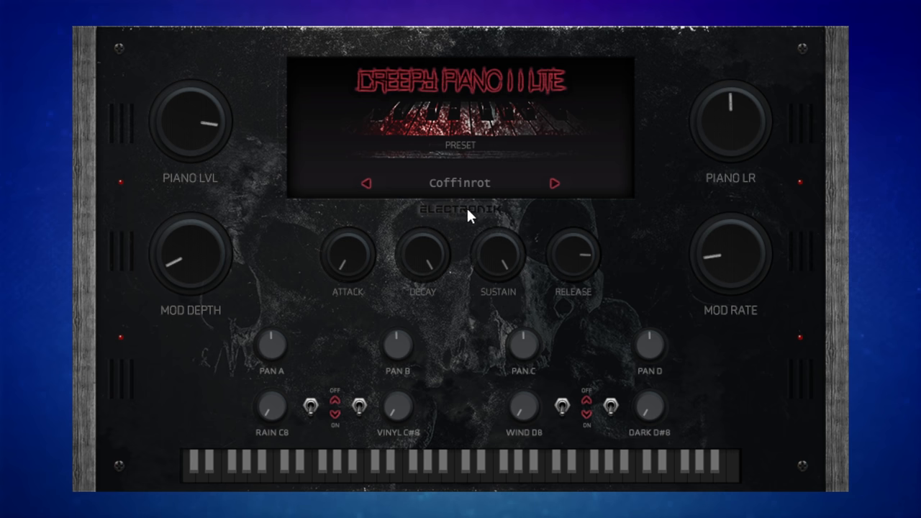
pyautogui.moveTo(466, 221)
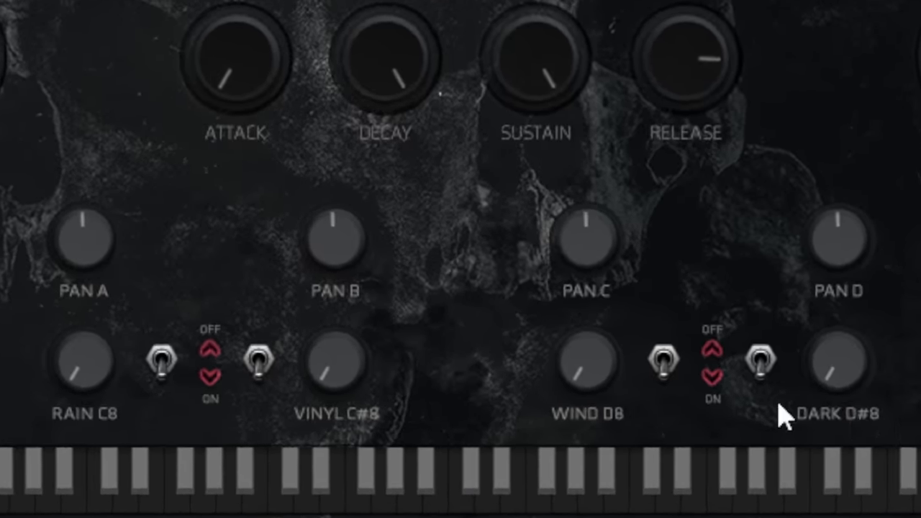
pyautogui.moveTo(546, 392)
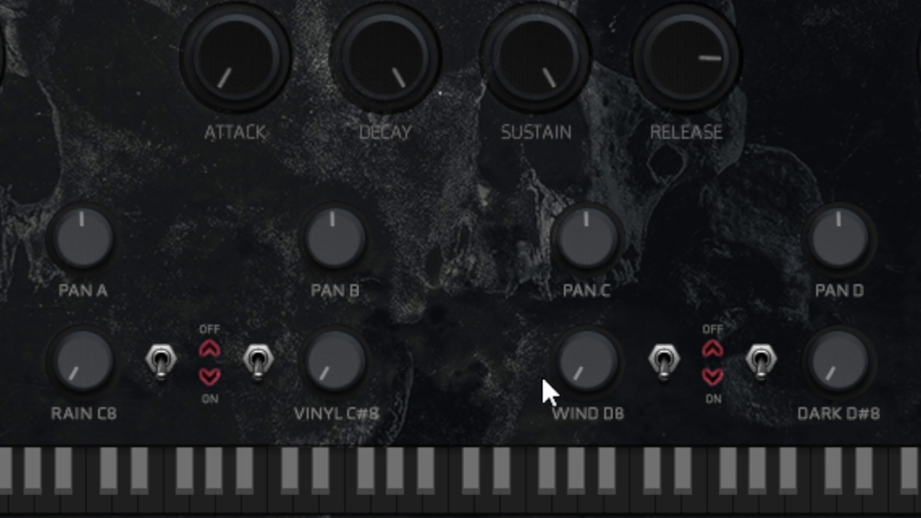
pyautogui.moveTo(849, 400)
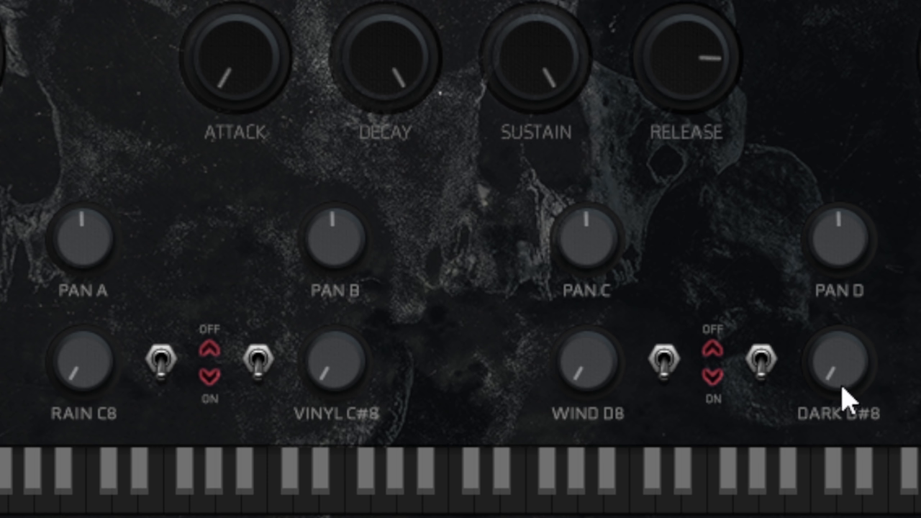
pyautogui.moveTo(846, 400)
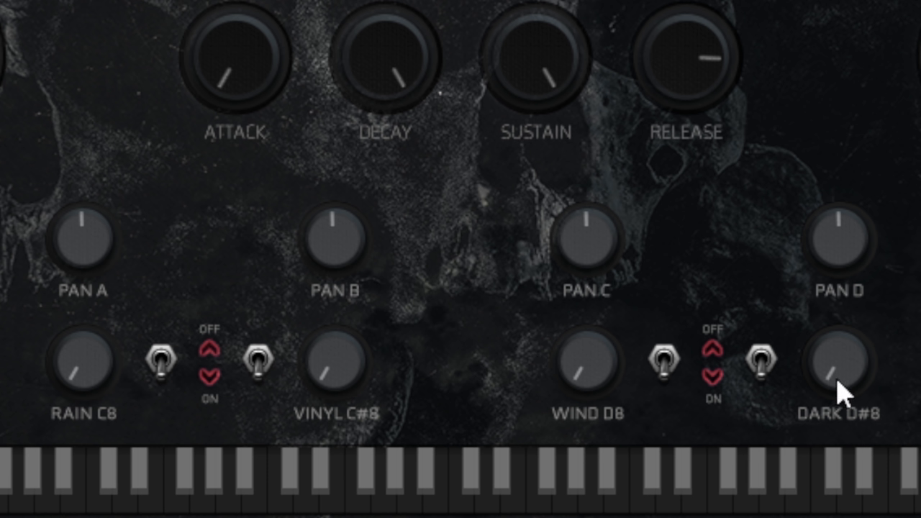
pyautogui.moveTo(855, 404)
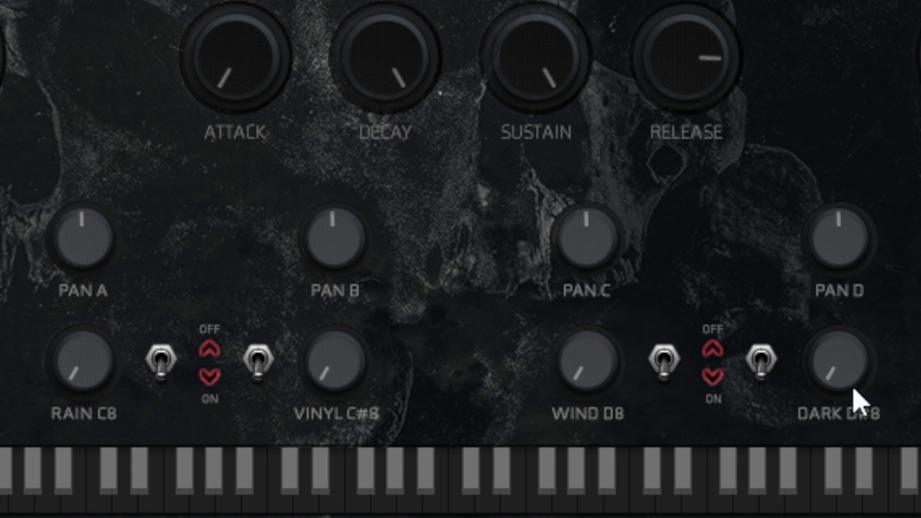
pyautogui.moveTo(842, 429)
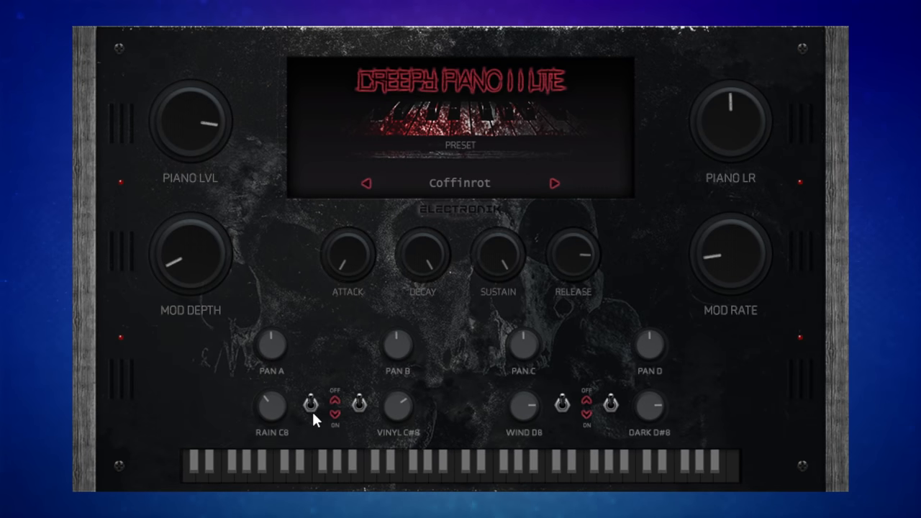
pyautogui.moveTo(625, 417)
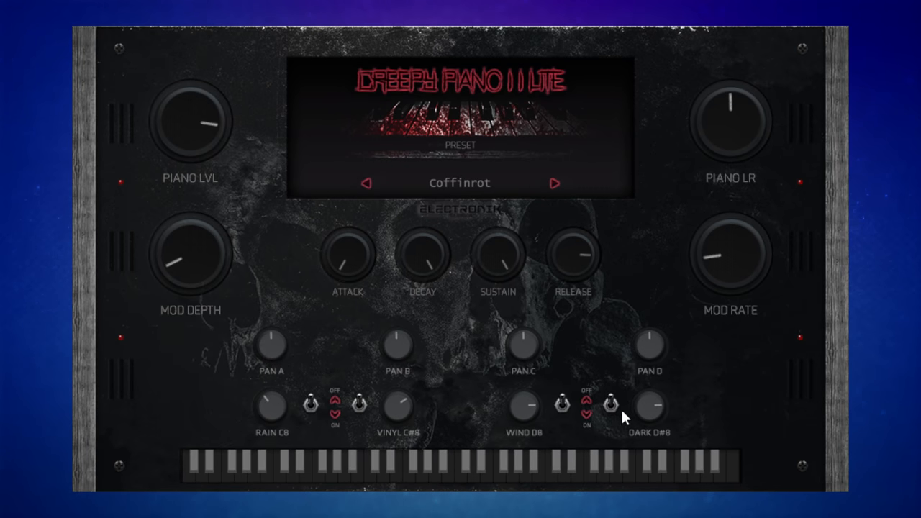
pyautogui.moveTo(612, 344)
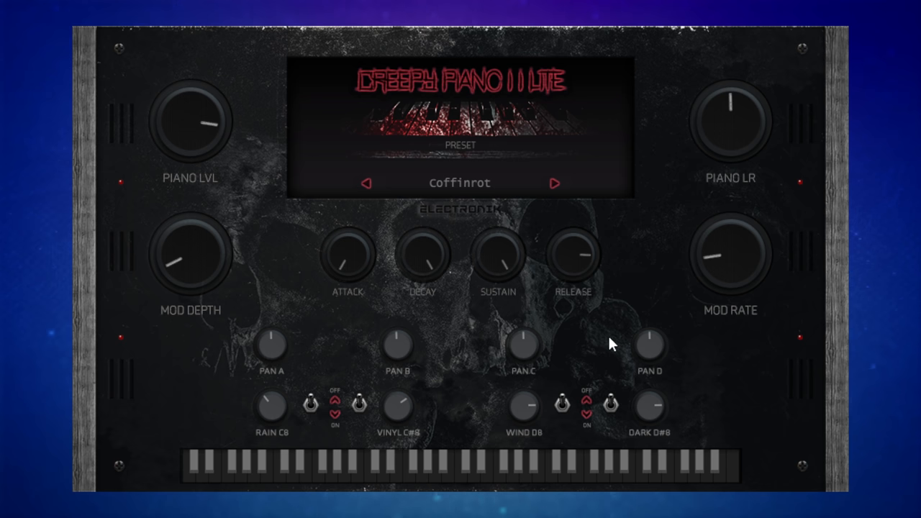
pyautogui.moveTo(453, 204)
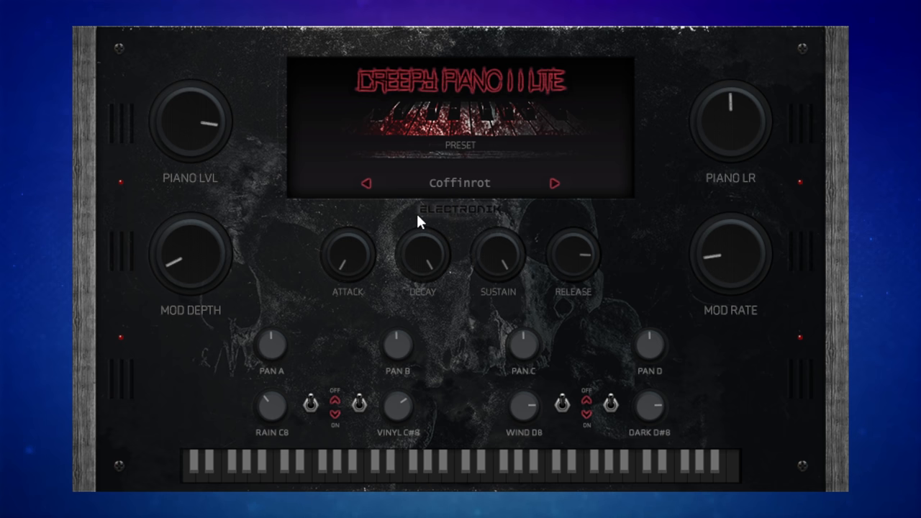
# - Step the preset from Coffinrot to Grotesque
pyautogui.click(554, 183)
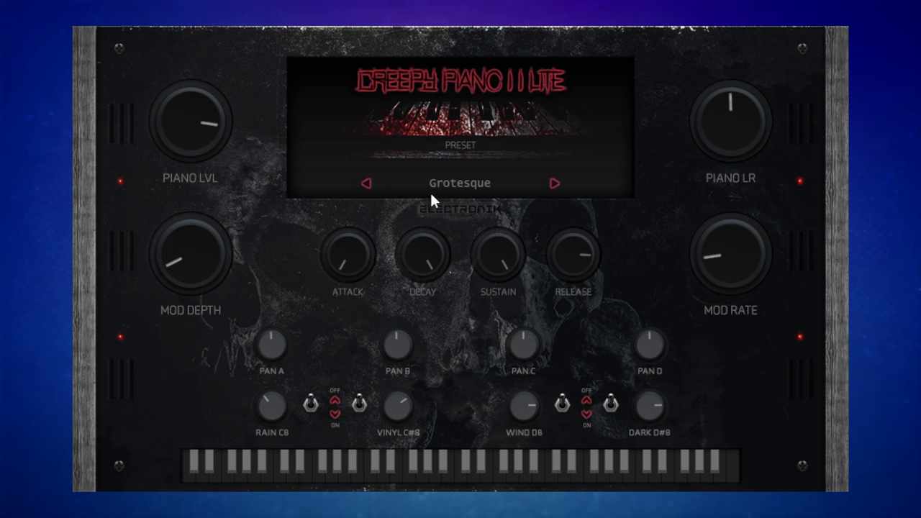
pyautogui.moveTo(403, 290)
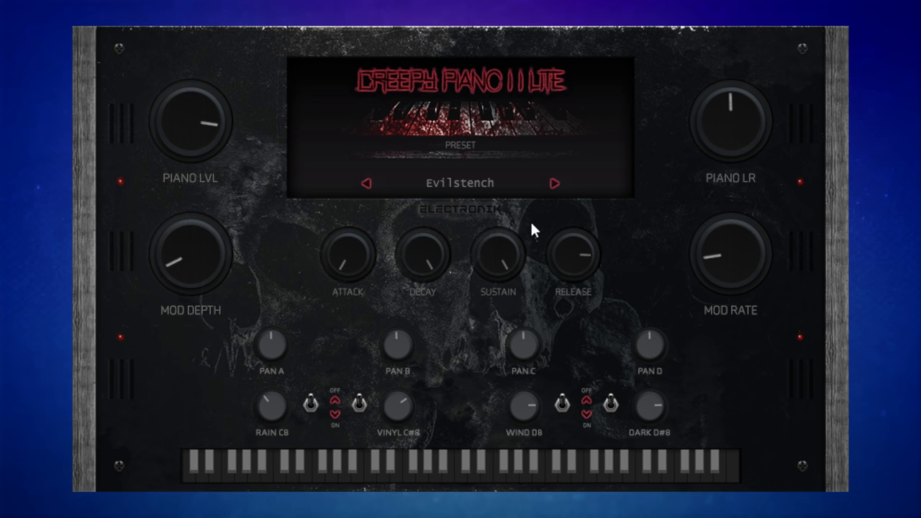
pyautogui.moveTo(526, 228)
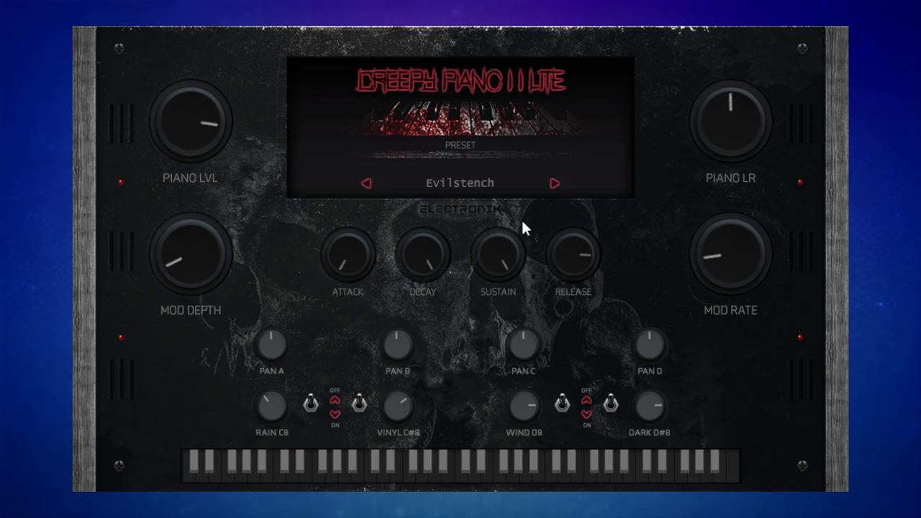
pyautogui.moveTo(538, 238)
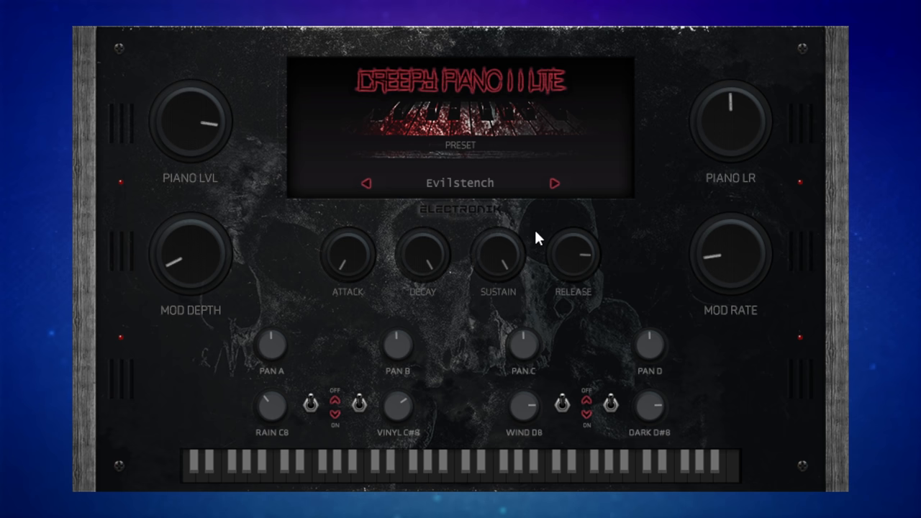
pyautogui.moveTo(209, 201)
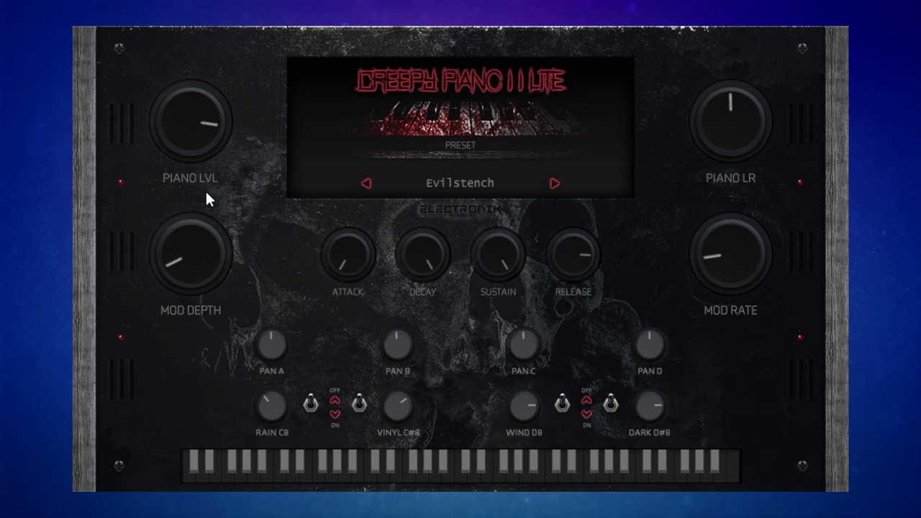
pyautogui.moveTo(341, 305)
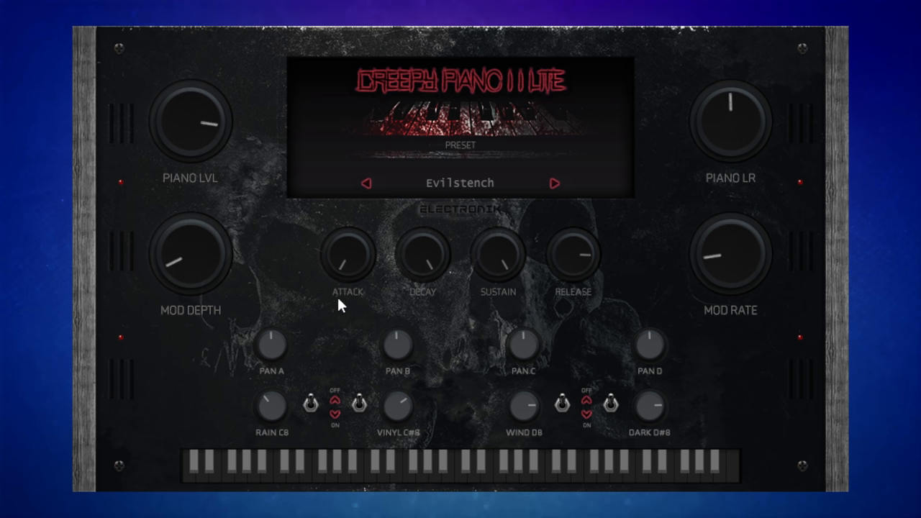
pyautogui.moveTo(443, 286)
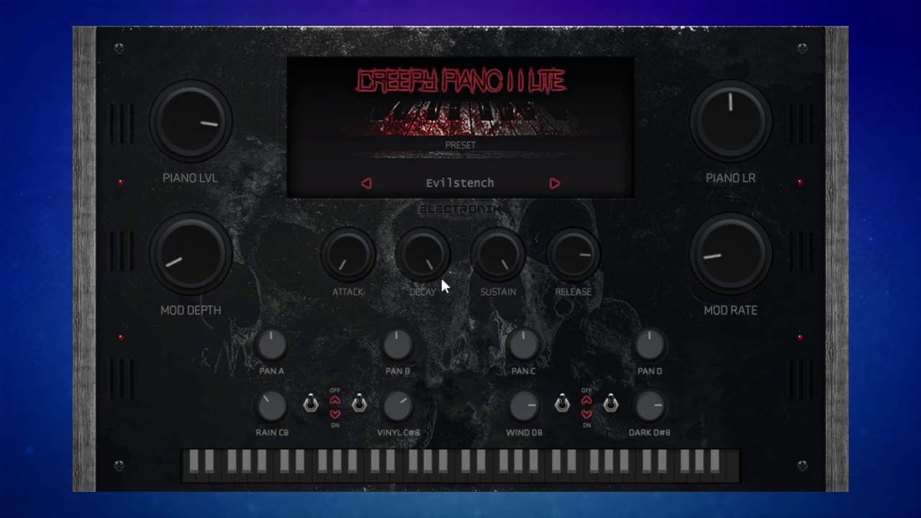
pyautogui.moveTo(454, 256)
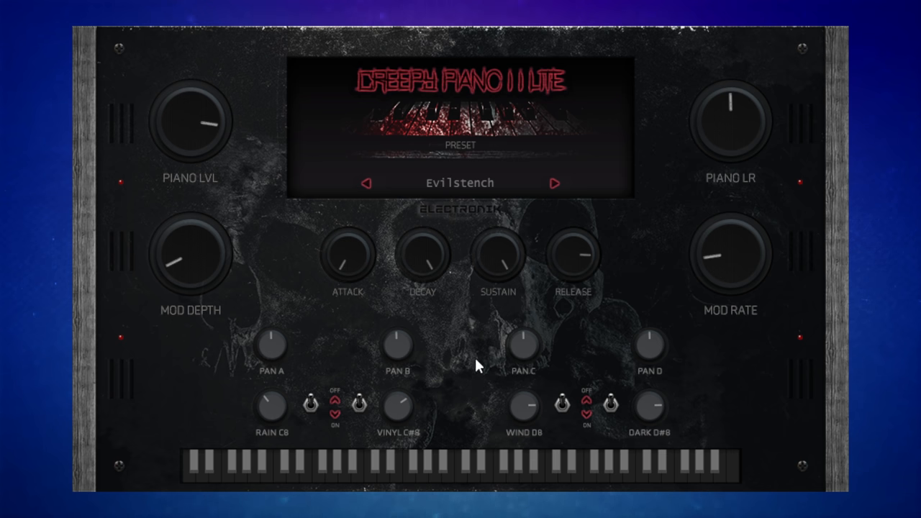
pyautogui.moveTo(260, 337)
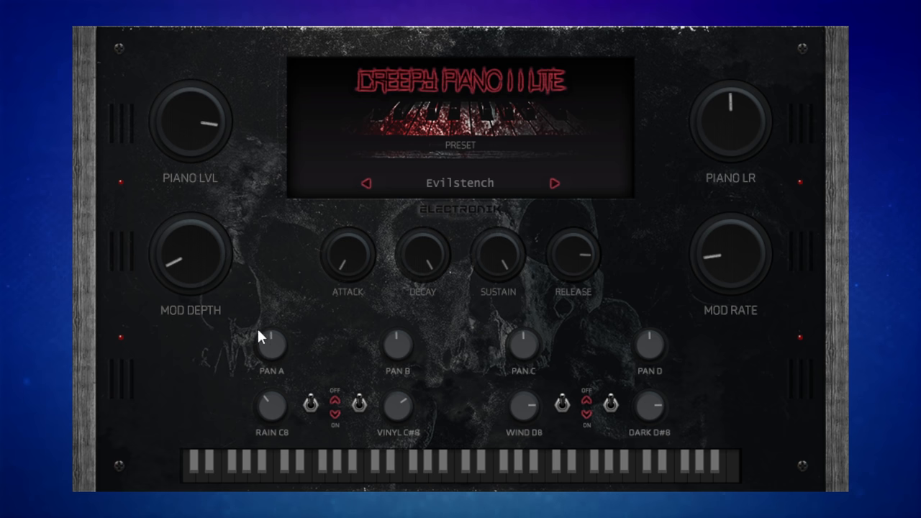
pyautogui.moveTo(736, 266)
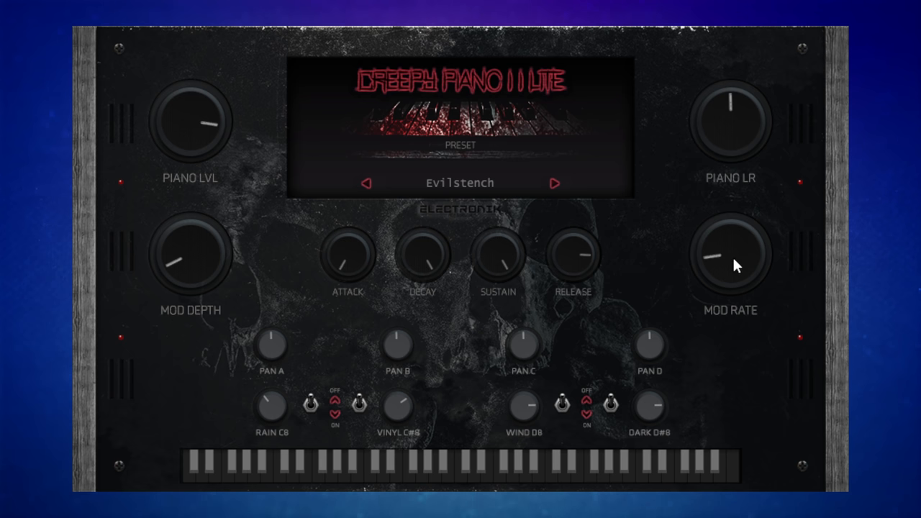
pyautogui.moveTo(648, 257)
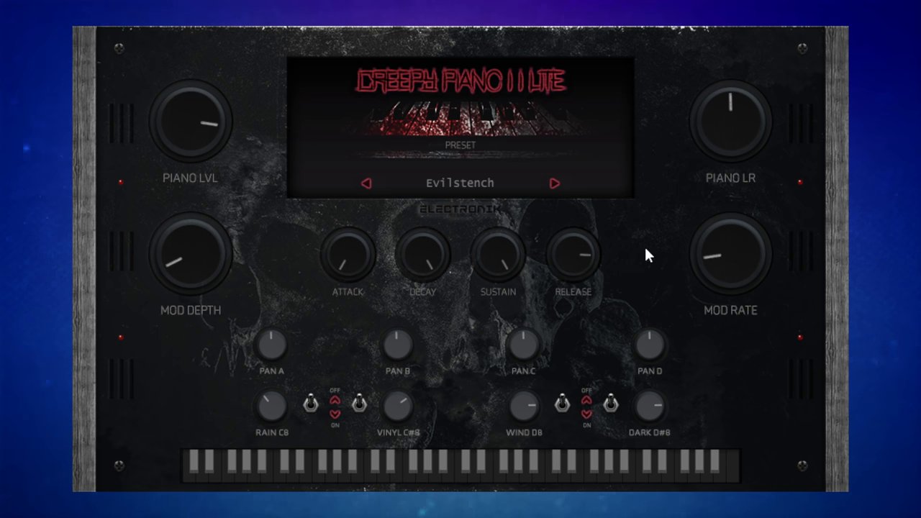
pyautogui.moveTo(631, 249)
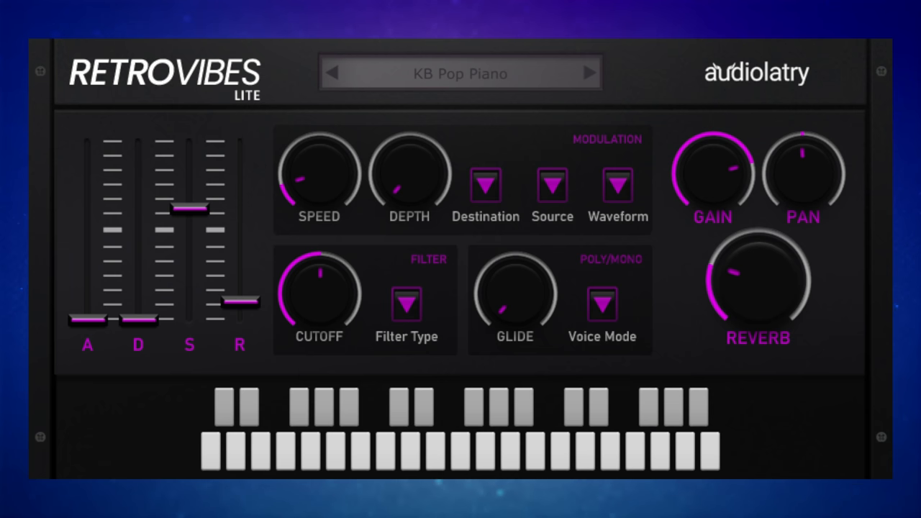
pyautogui.moveTo(794, 403)
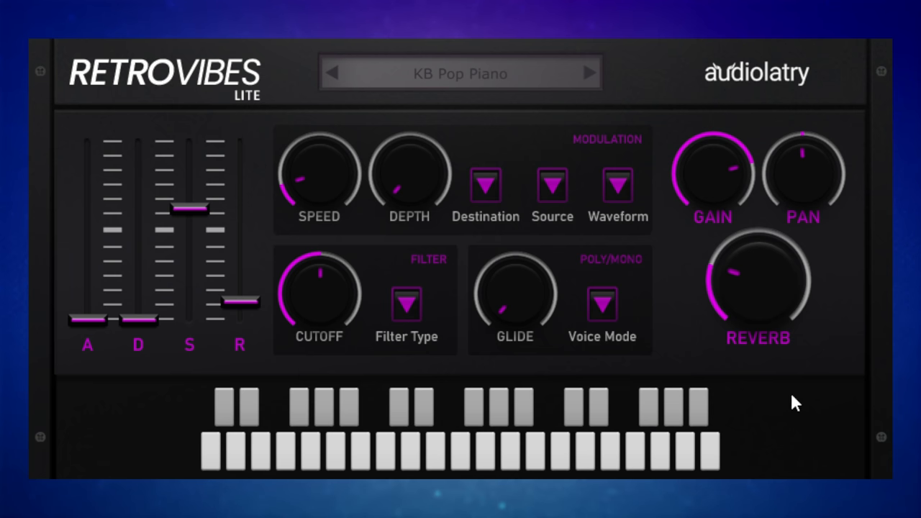